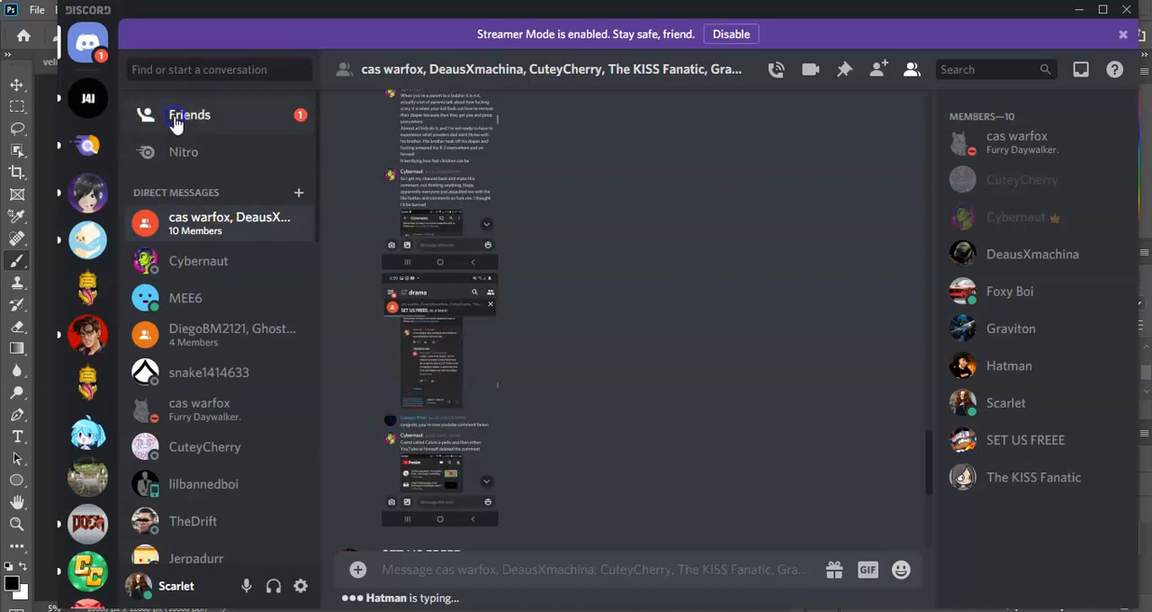
Review the pending Graviton friend request's profile and browse around the group DM
left_click(189, 116)
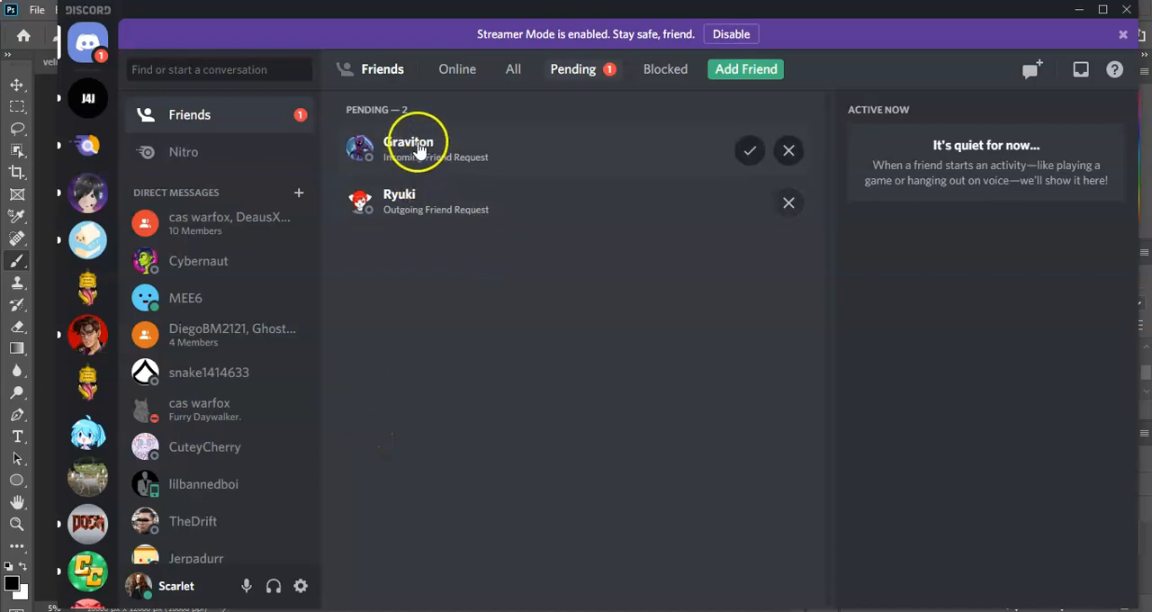
left_click(410, 141)
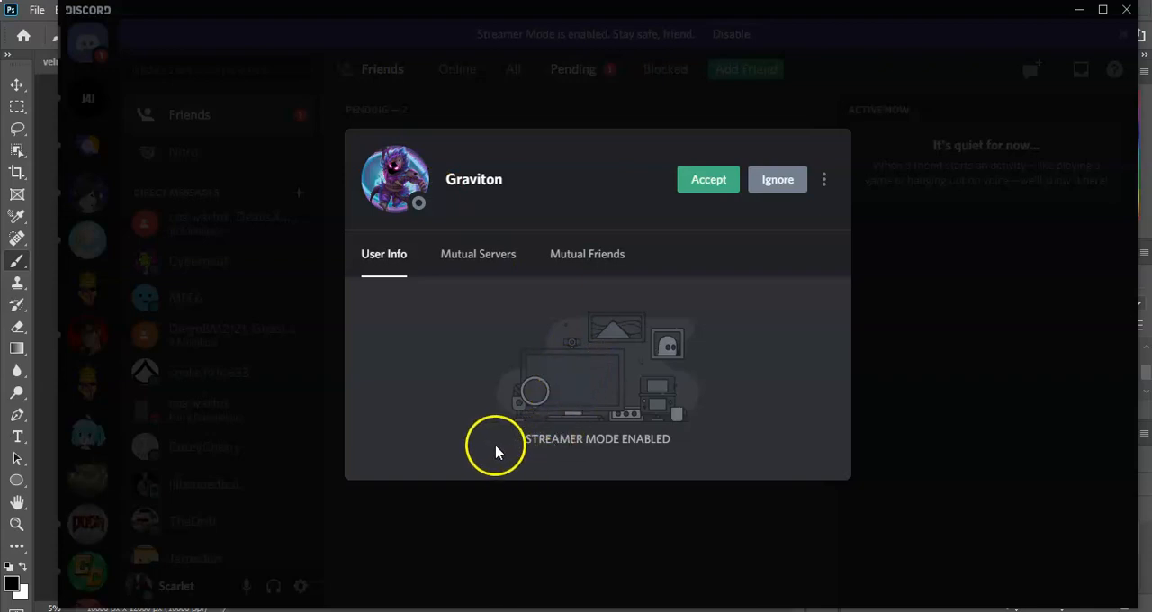
mouse_move(767, 154)
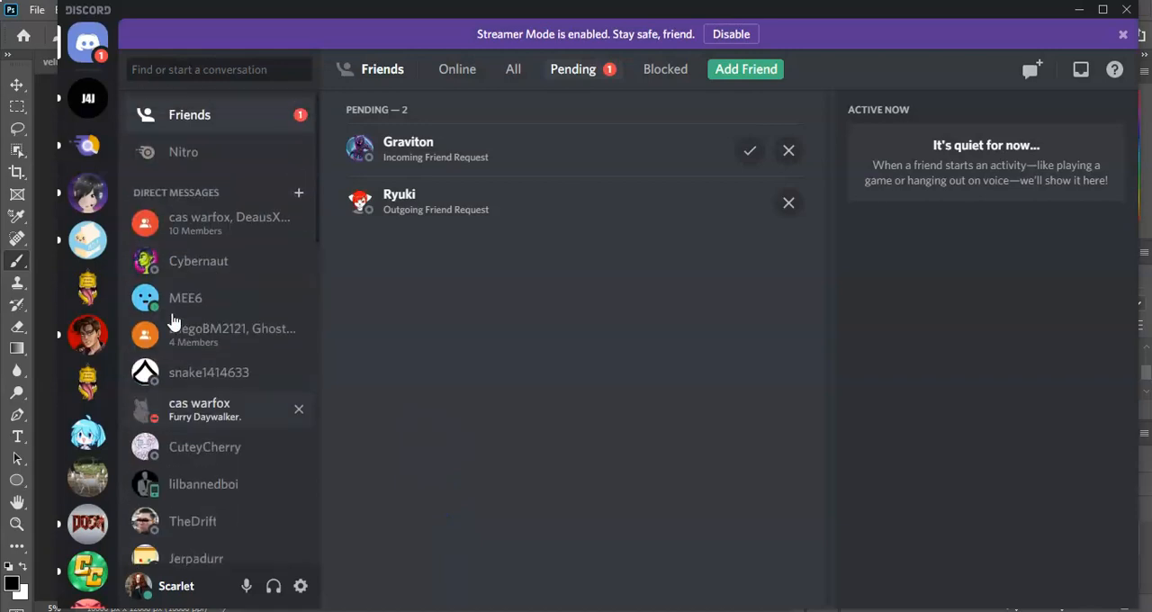
mouse_move(356, 162)
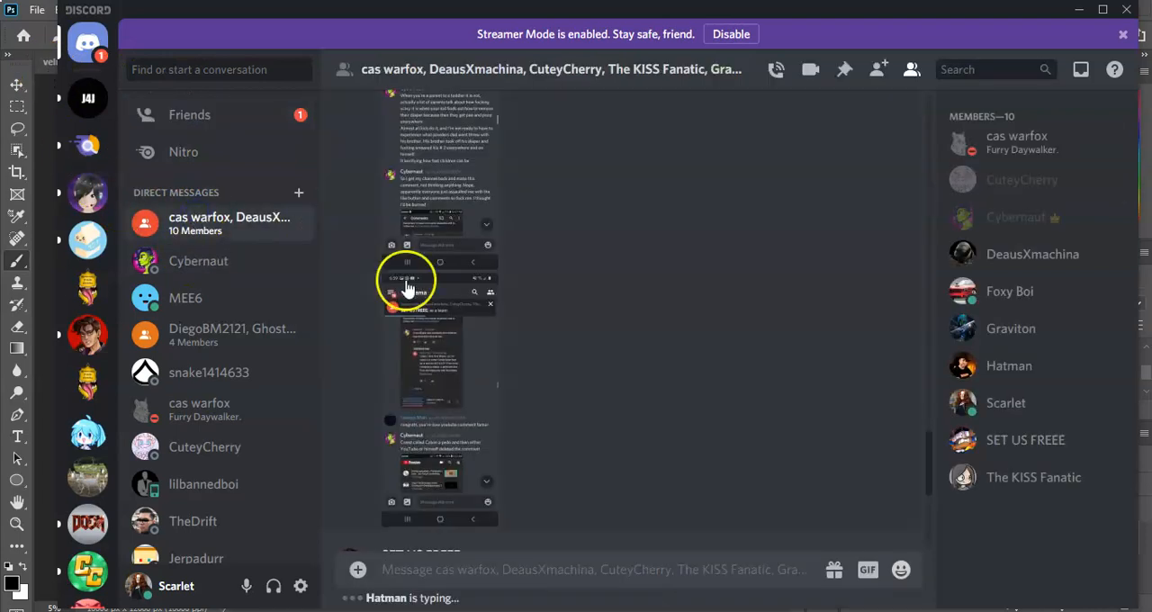
scroll("down", 3)
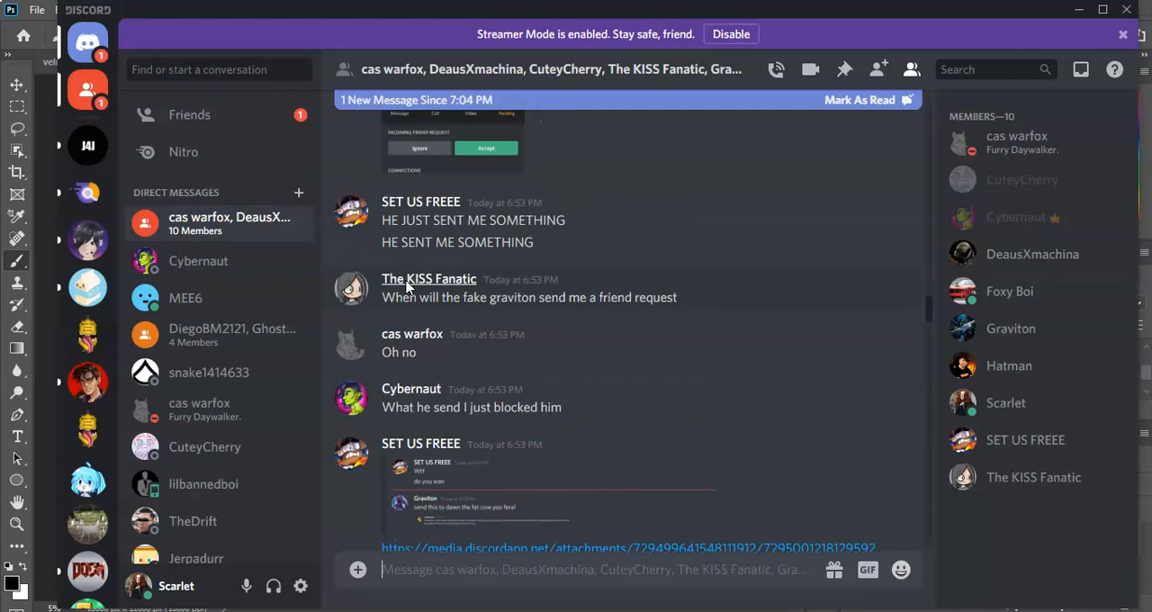
scroll("down", 3)
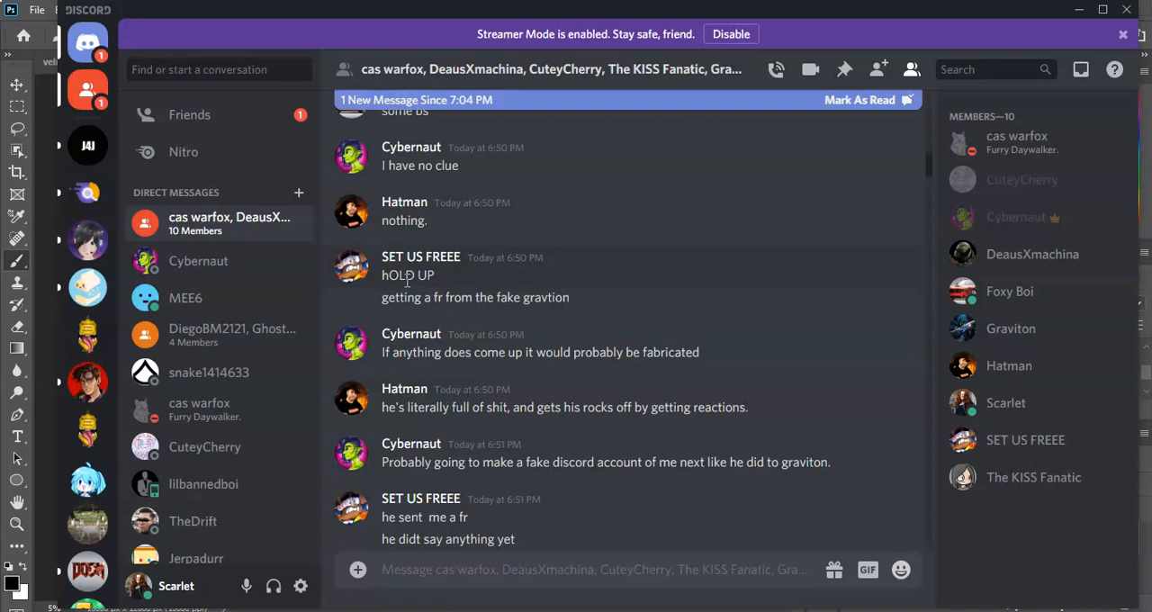
left_click(585, 569)
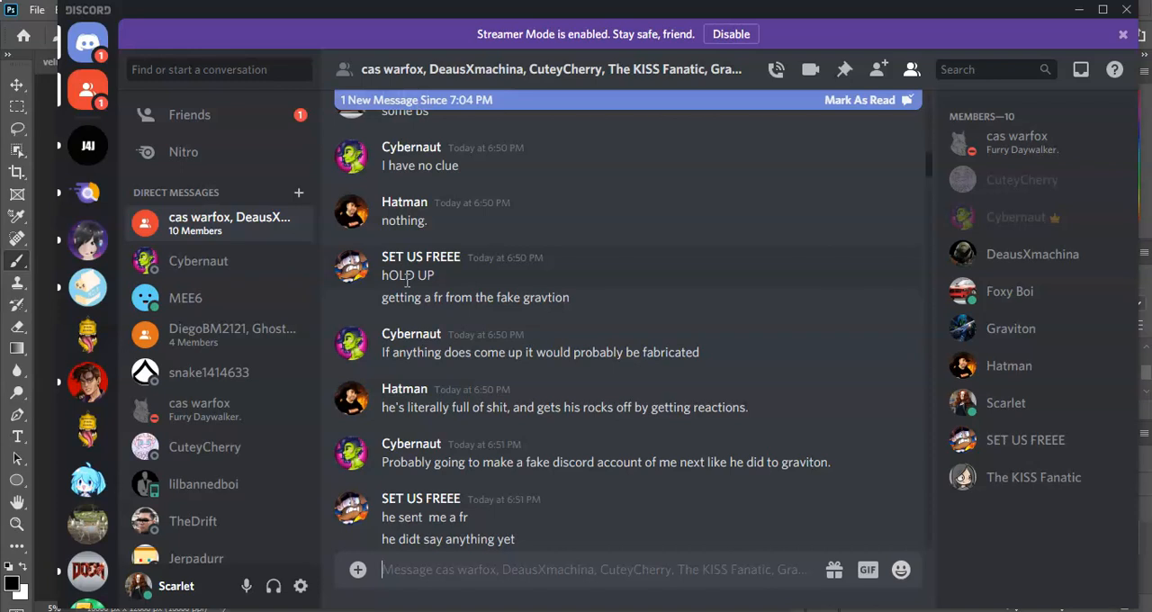
scroll("up", 3)
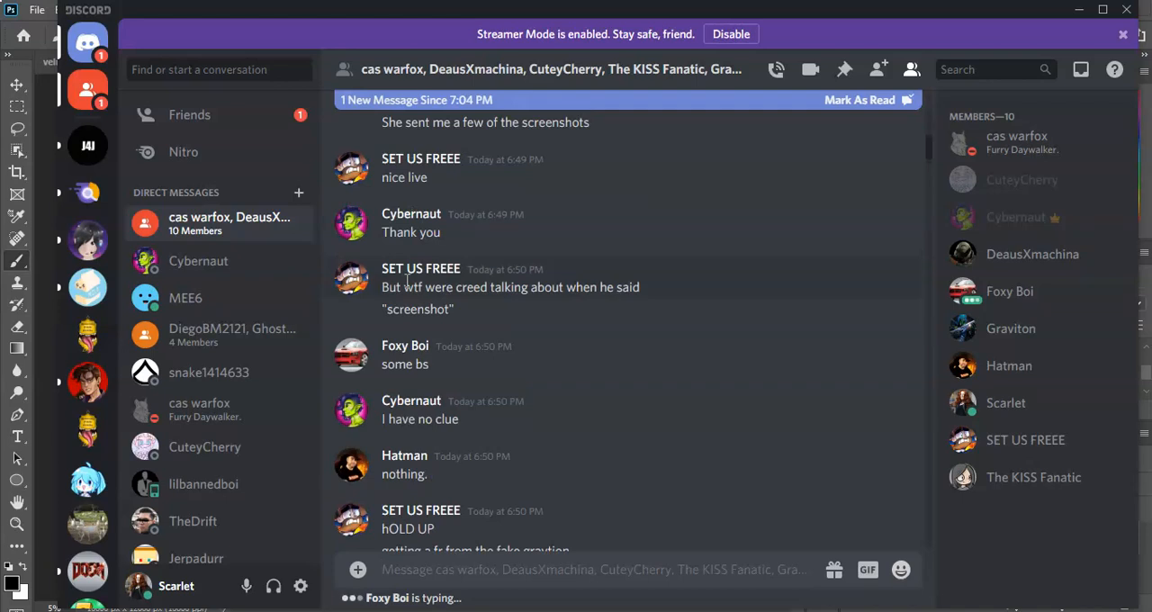
scroll("down", 3)
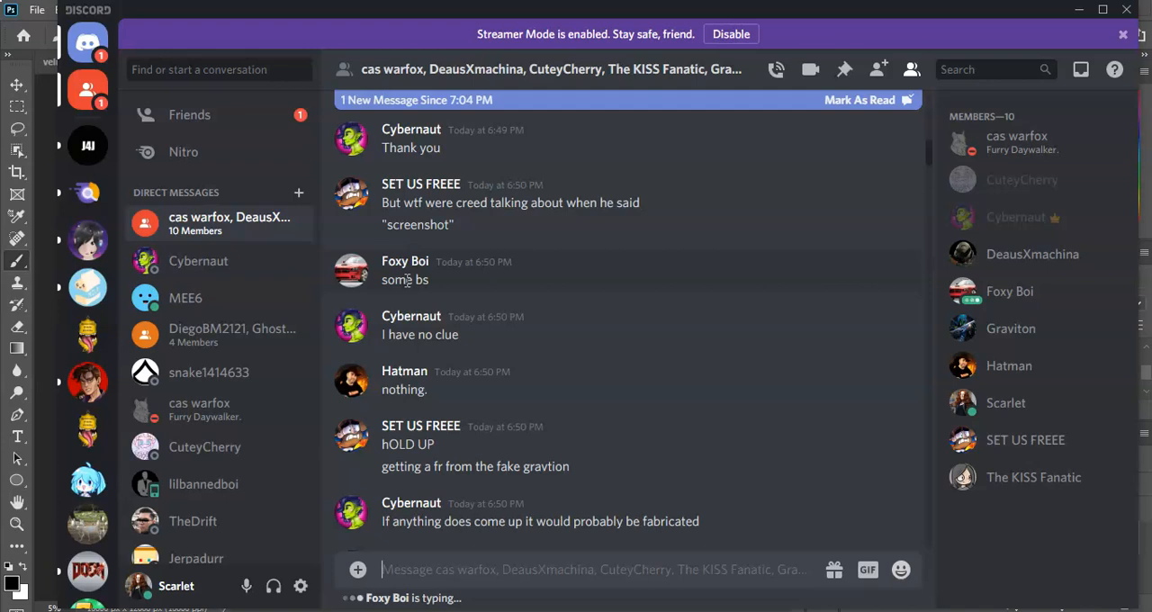
mouse_move(205, 115)
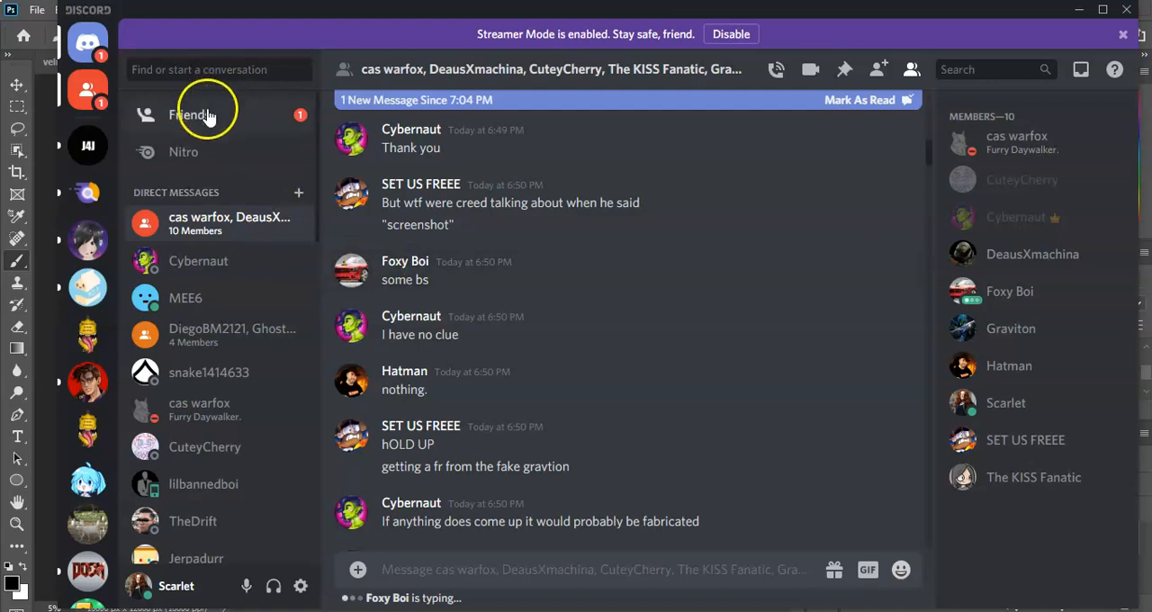
left_click(189, 115)
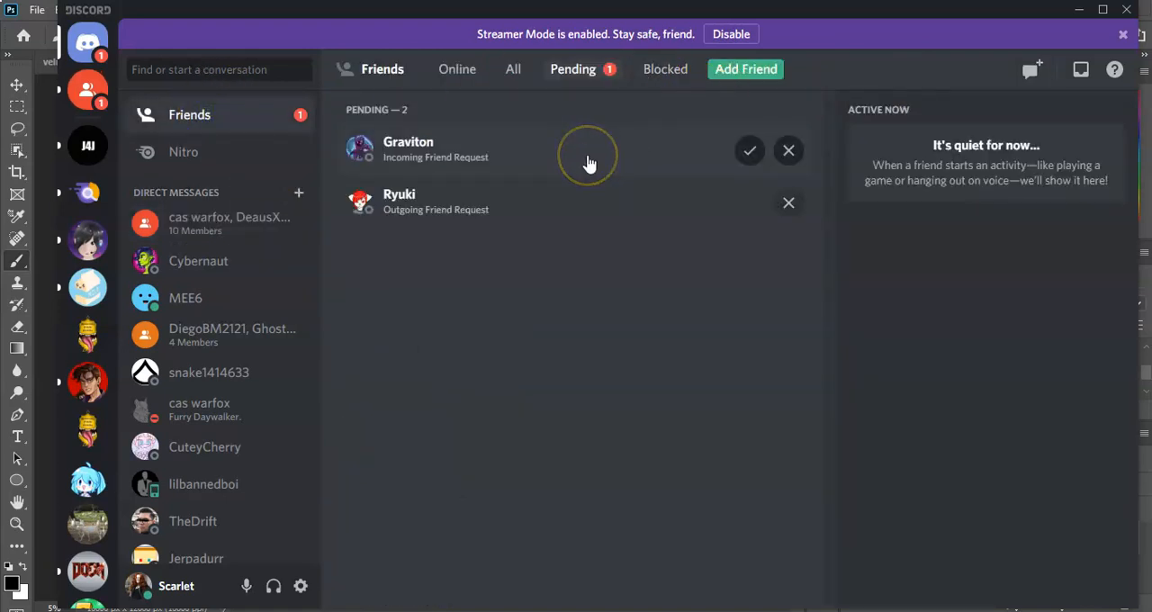
mouse_move(87, 86)
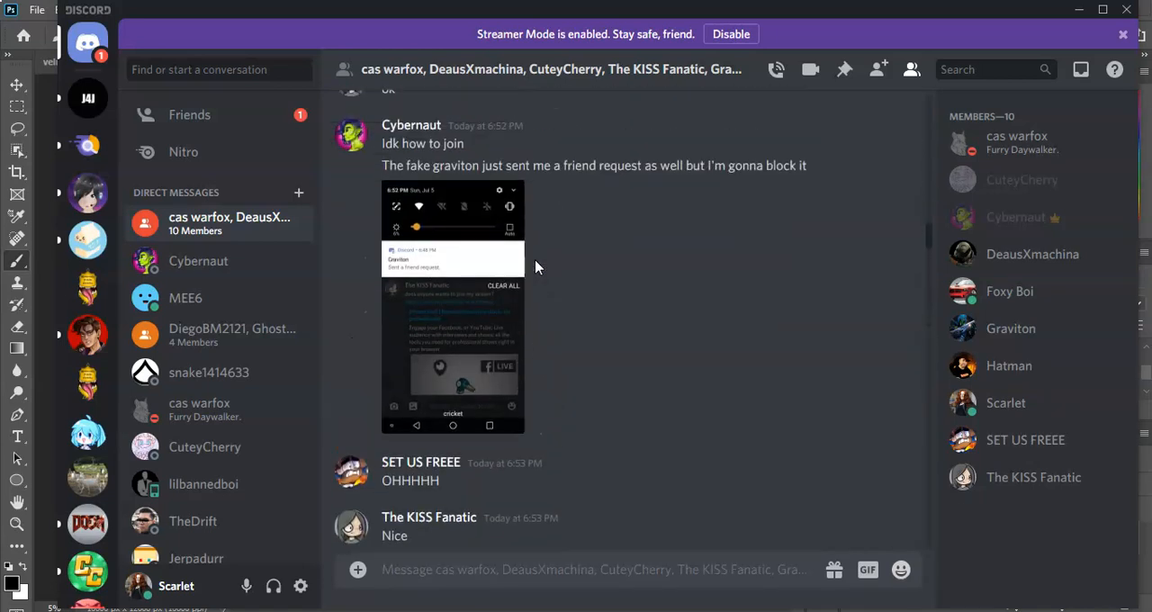
scroll("down", 3)
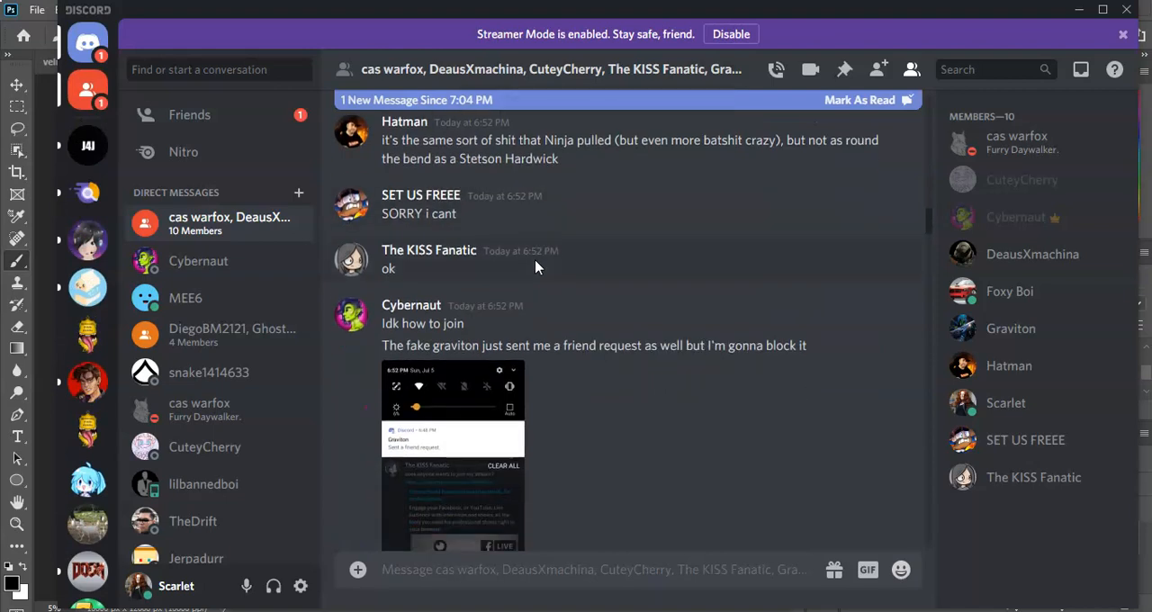
scroll("down", 3)
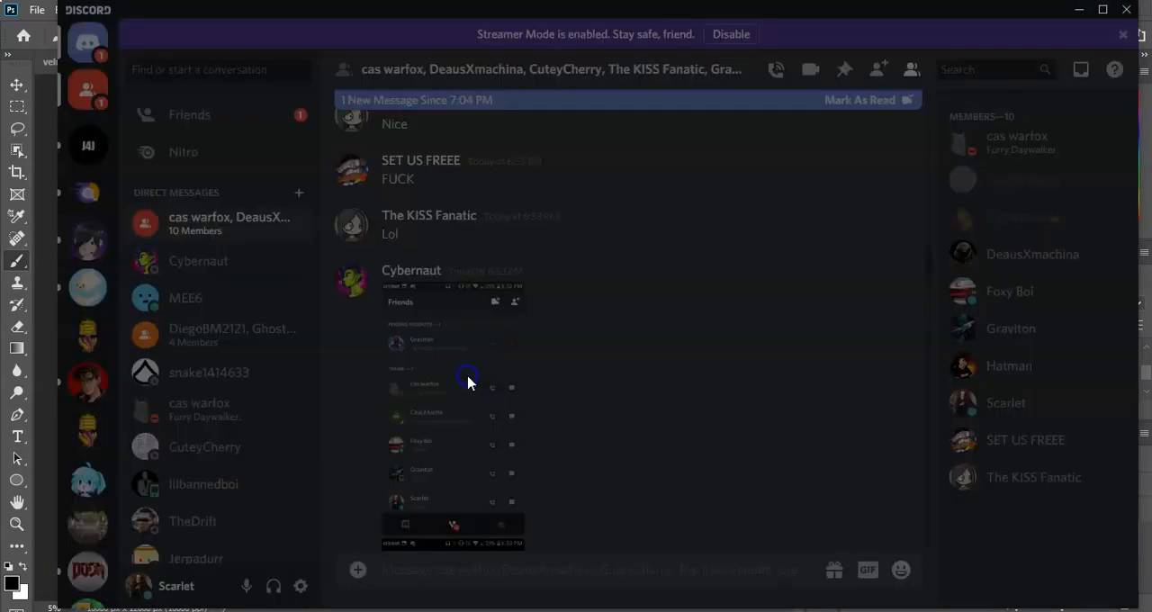
left_click(468, 378)
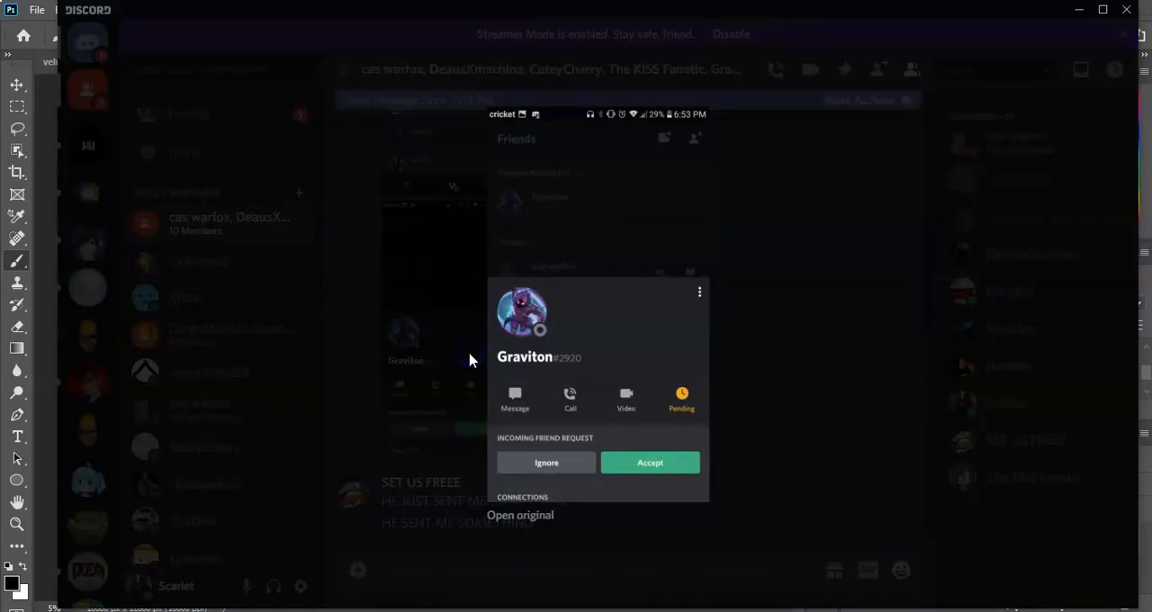
mouse_move(603, 364)
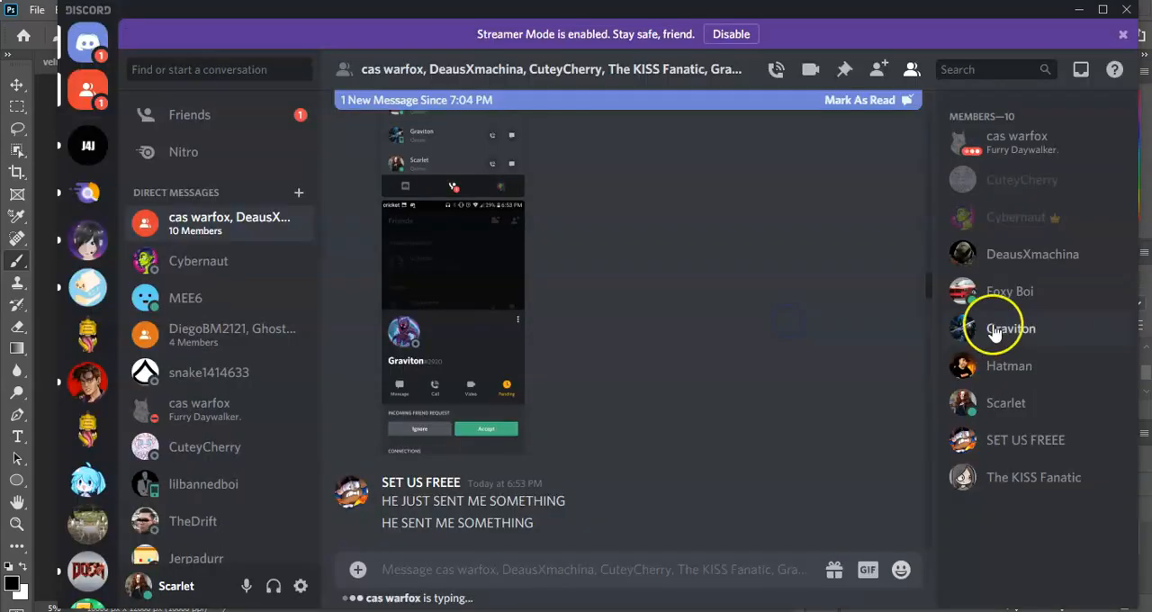
left_click(1009, 327)
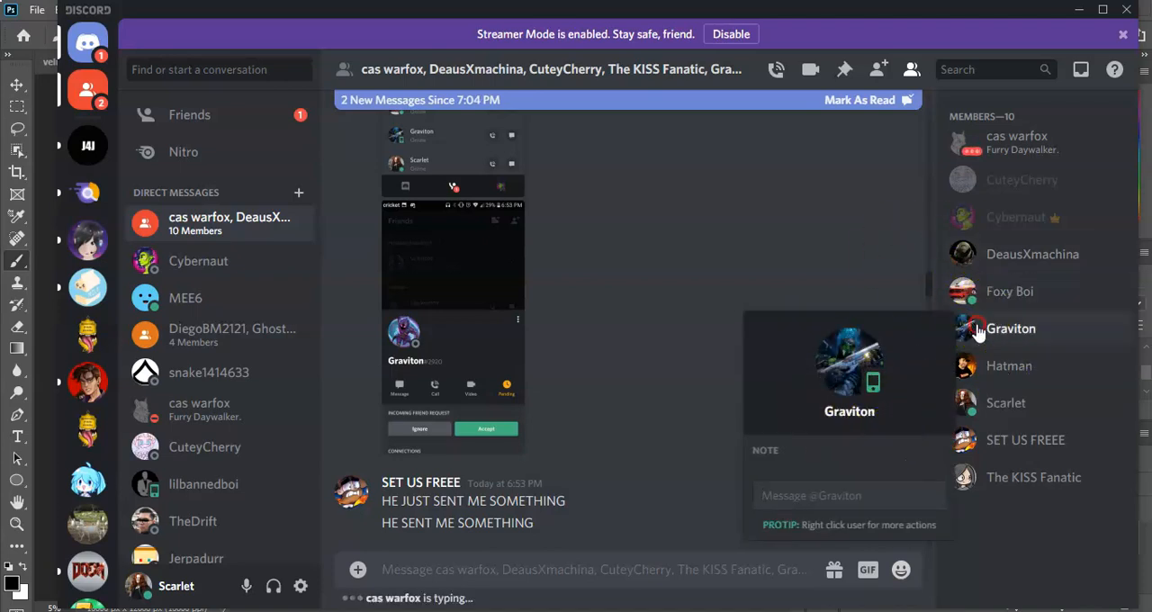
left_click(1011, 328)
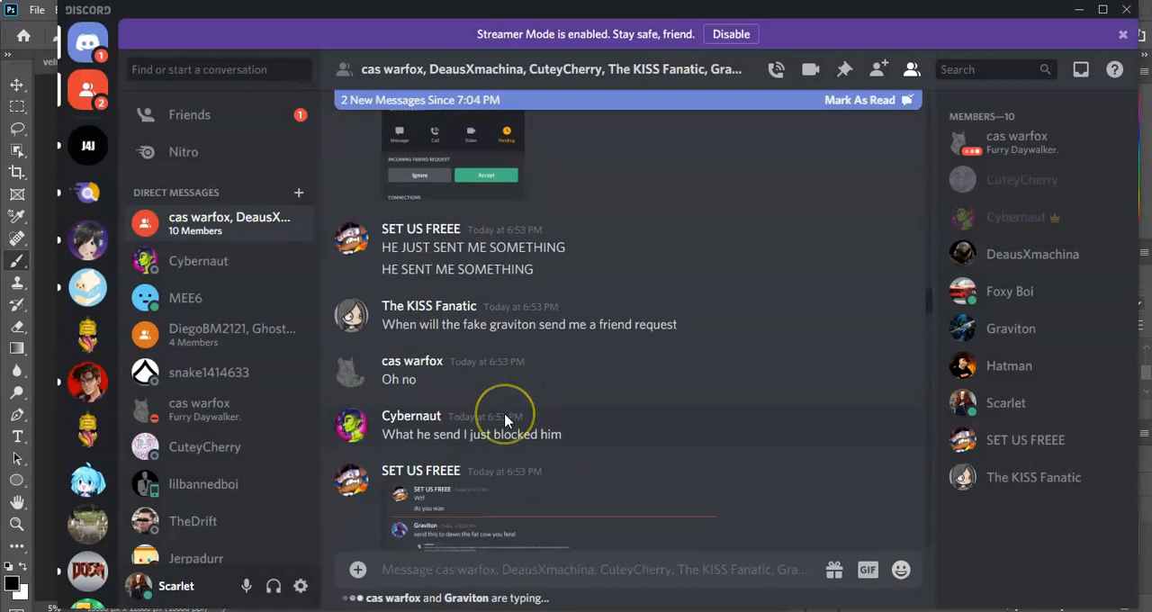
scroll("down", 3)
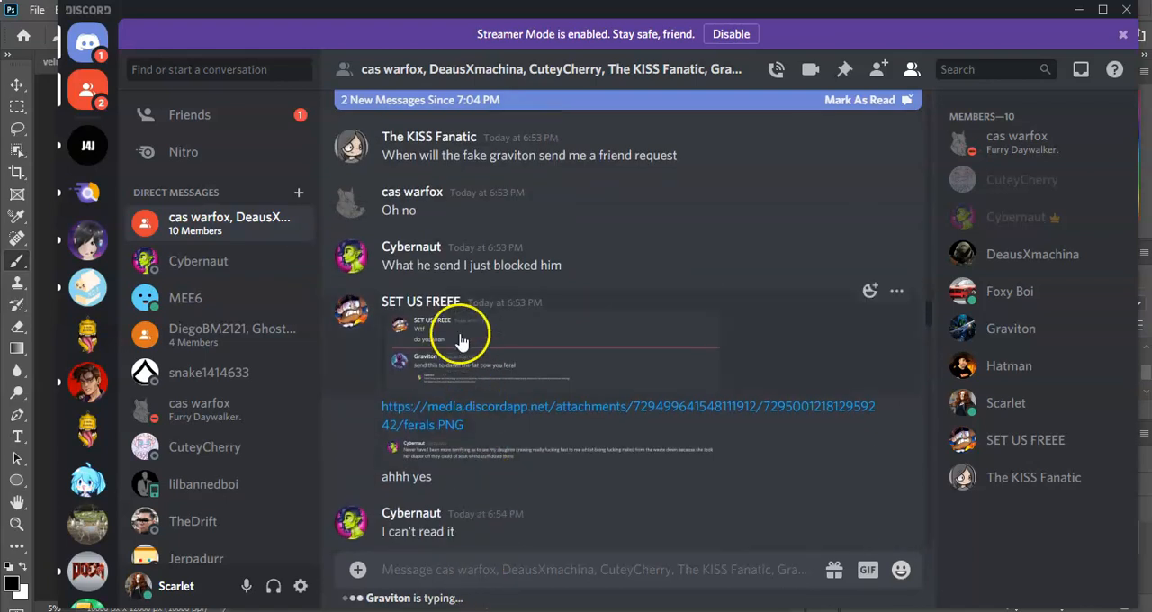
left_click(457, 342)
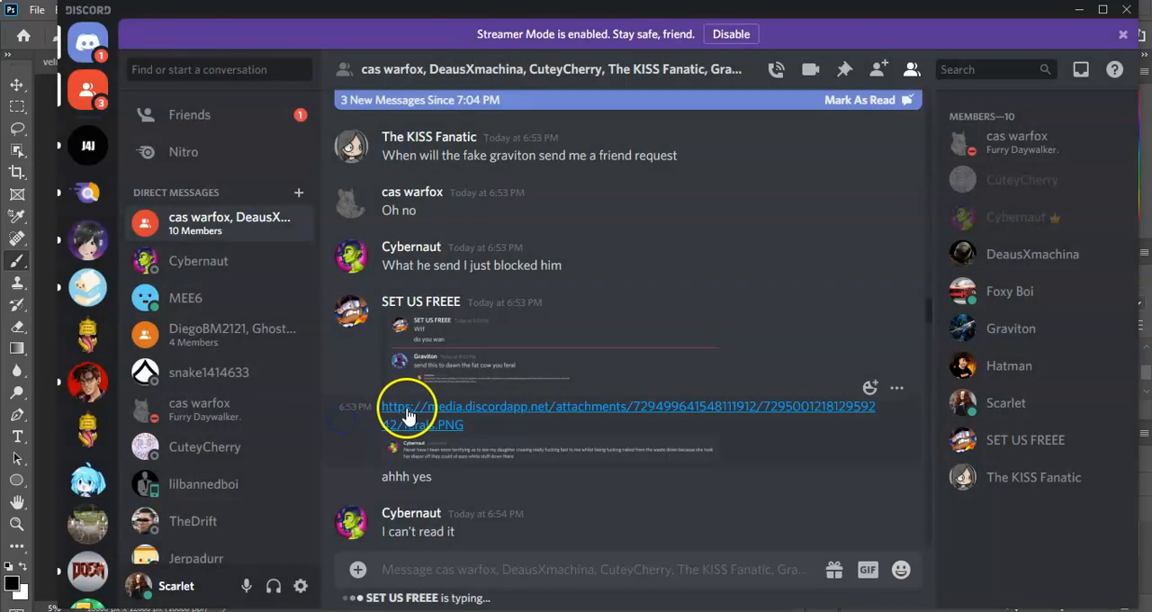
left_click(411, 408)
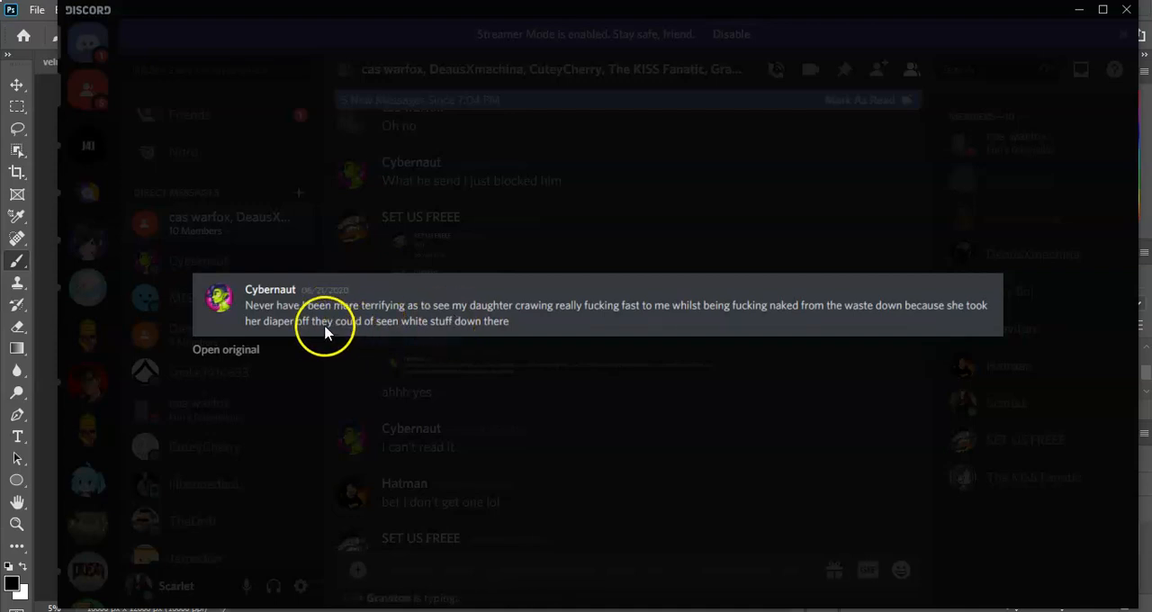
mouse_move(482, 408)
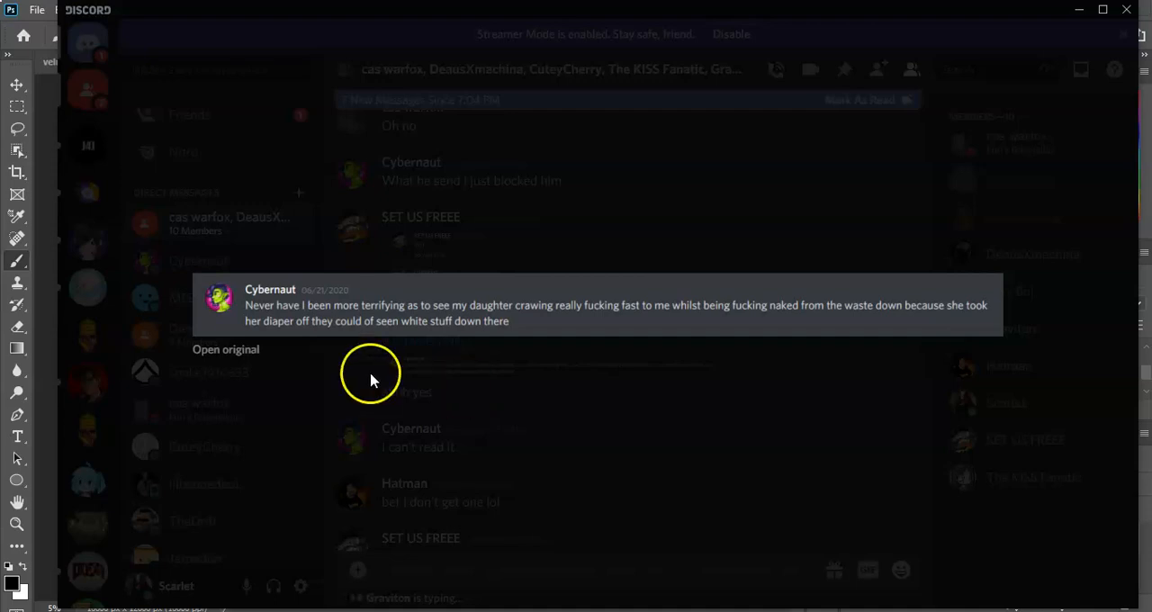
mouse_move(367, 328)
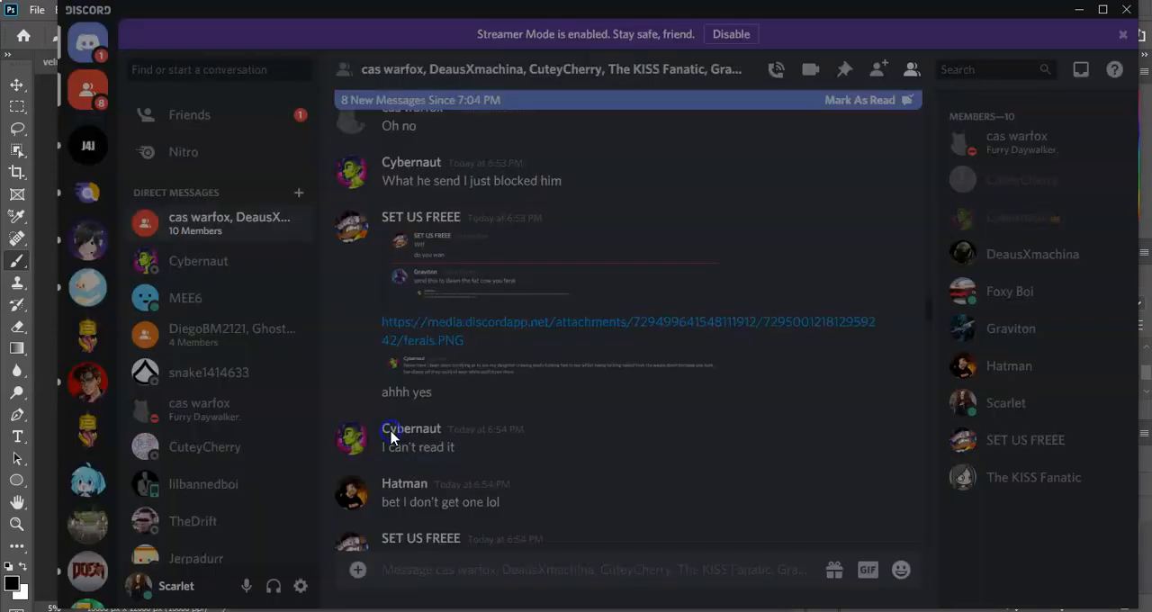
scroll("down", 3)
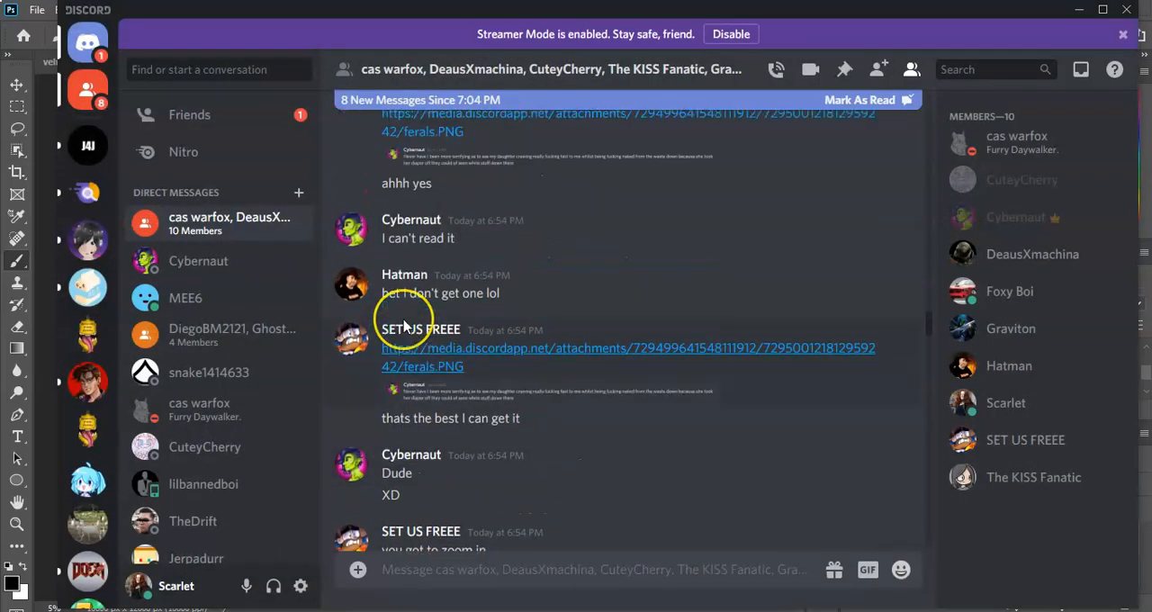
scroll("down", 3)
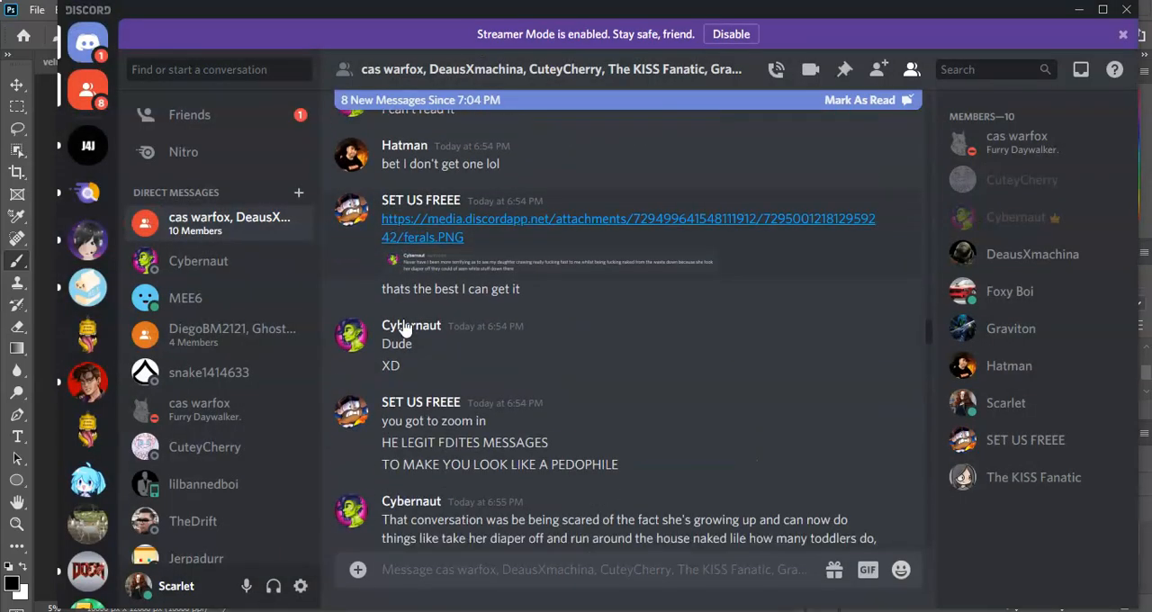
scroll("down", 3)
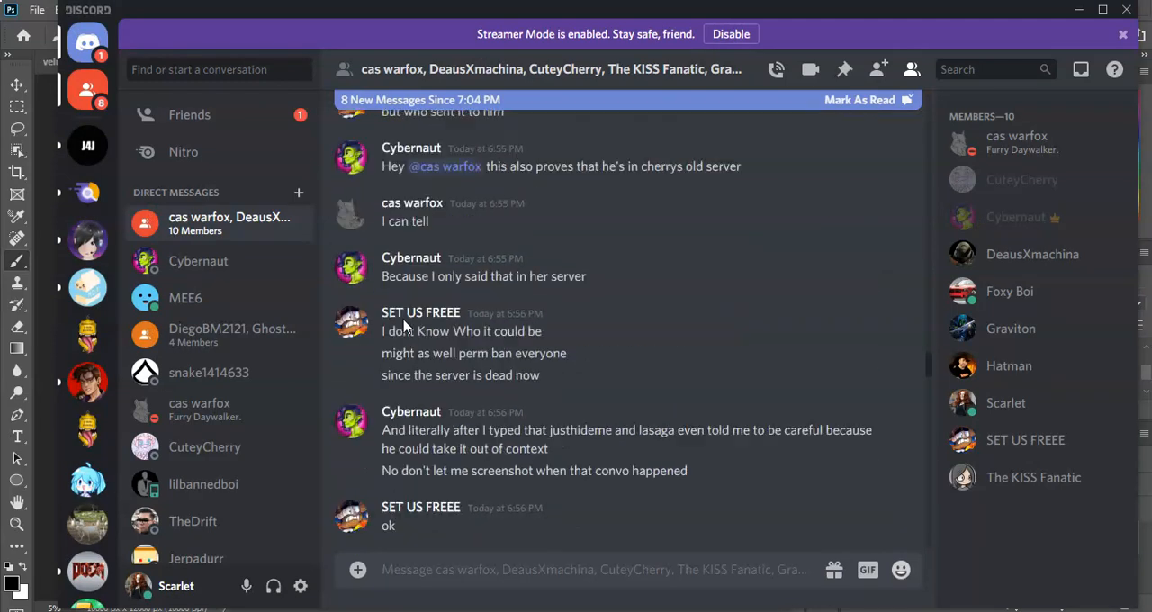
scroll("down", 3)
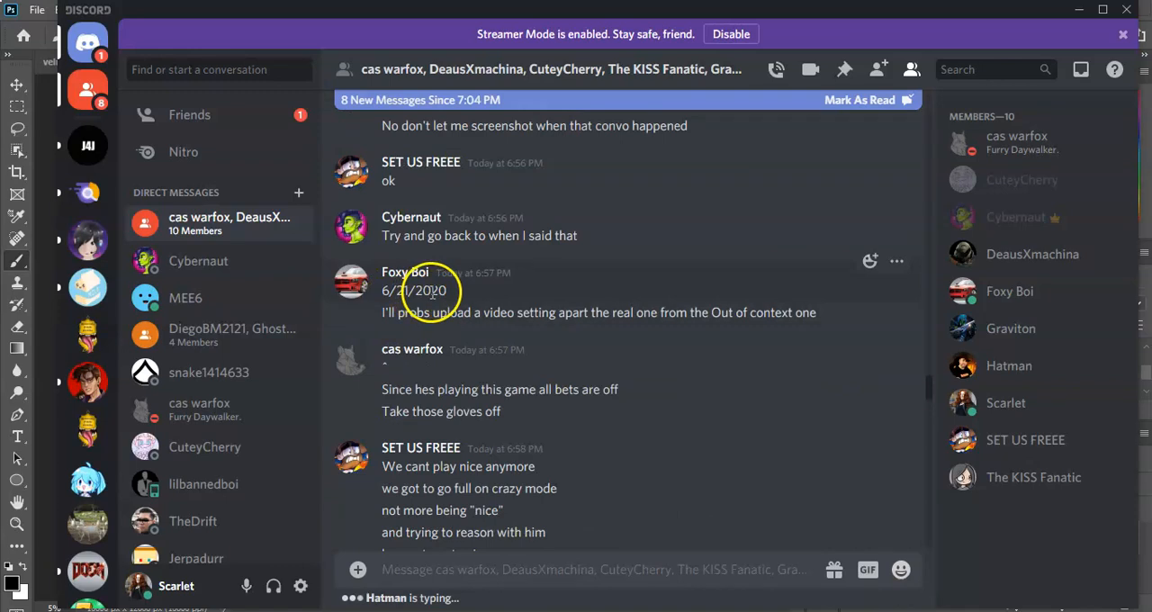
mouse_move(431, 351)
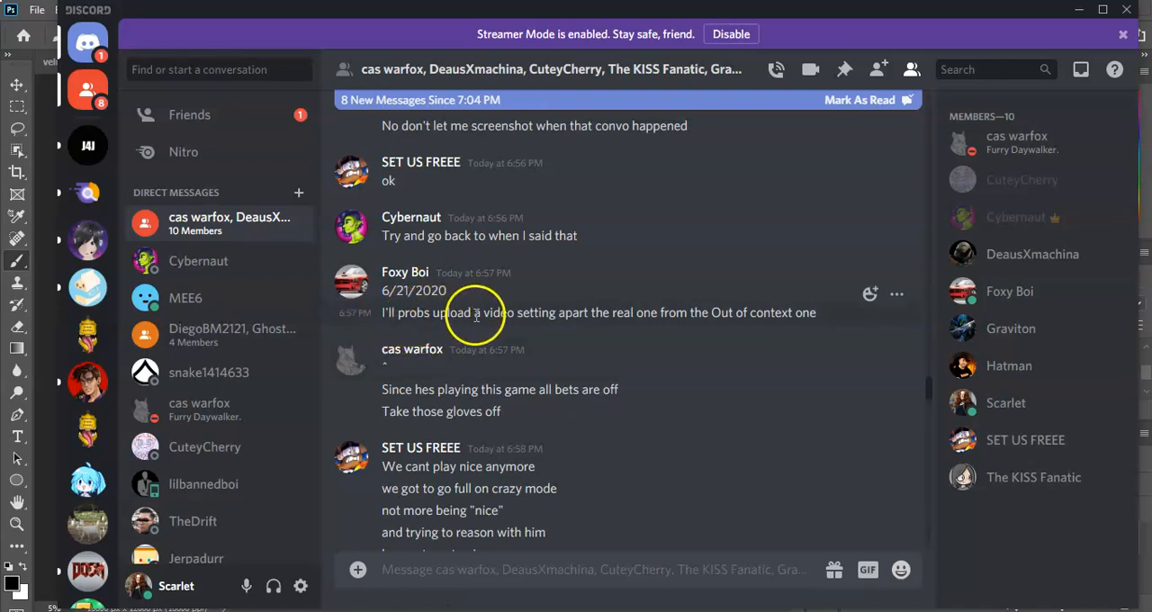
mouse_move(651, 320)
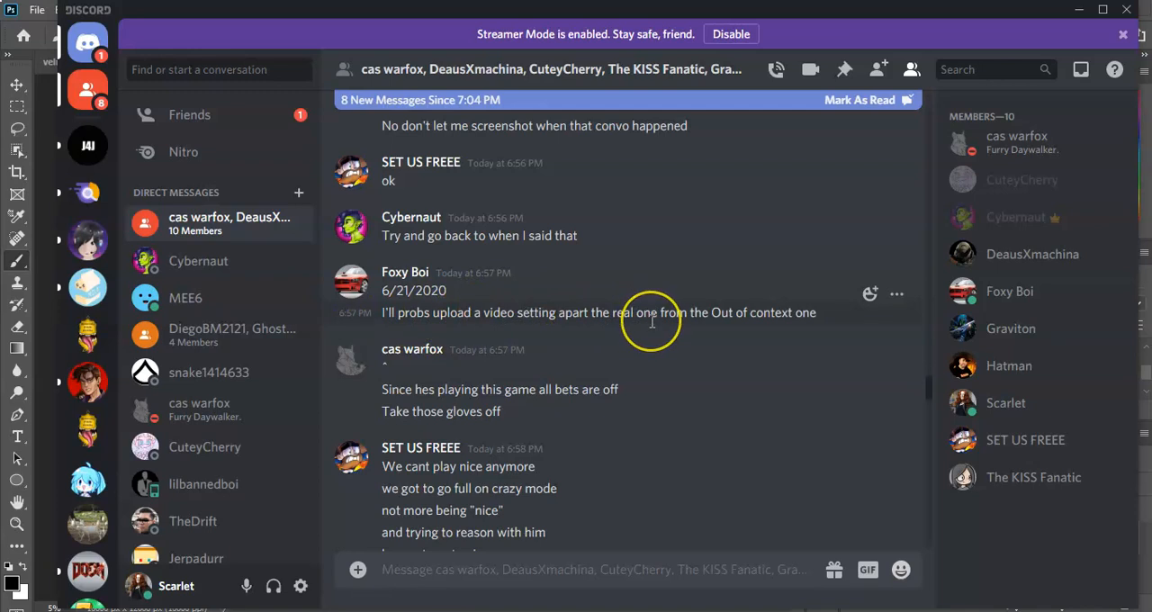
scroll("down", 3)
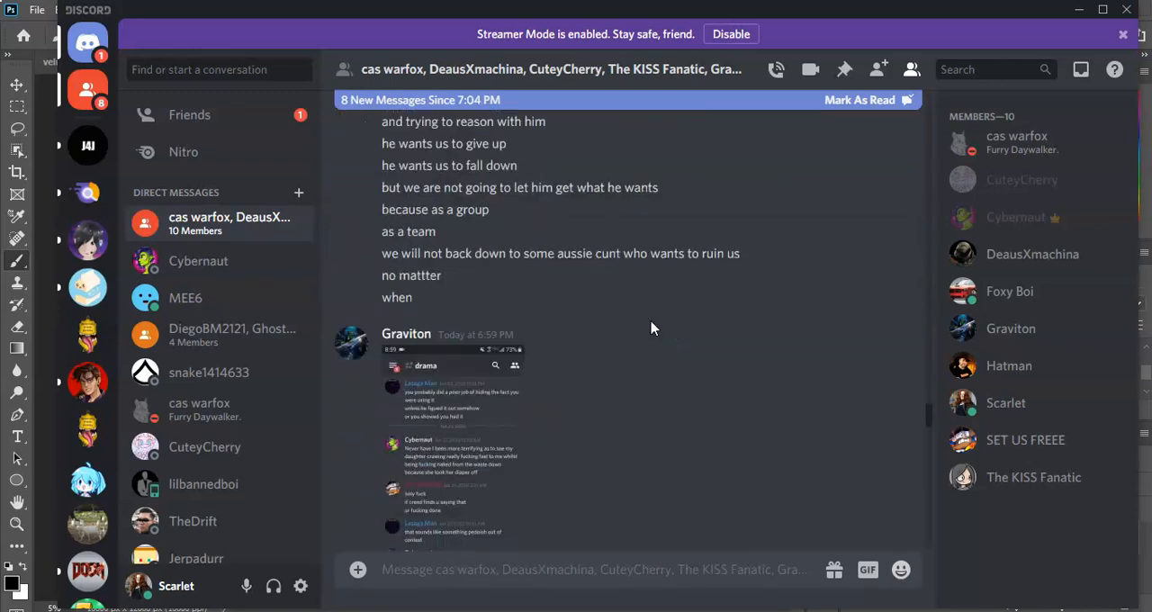
scroll("down", 3)
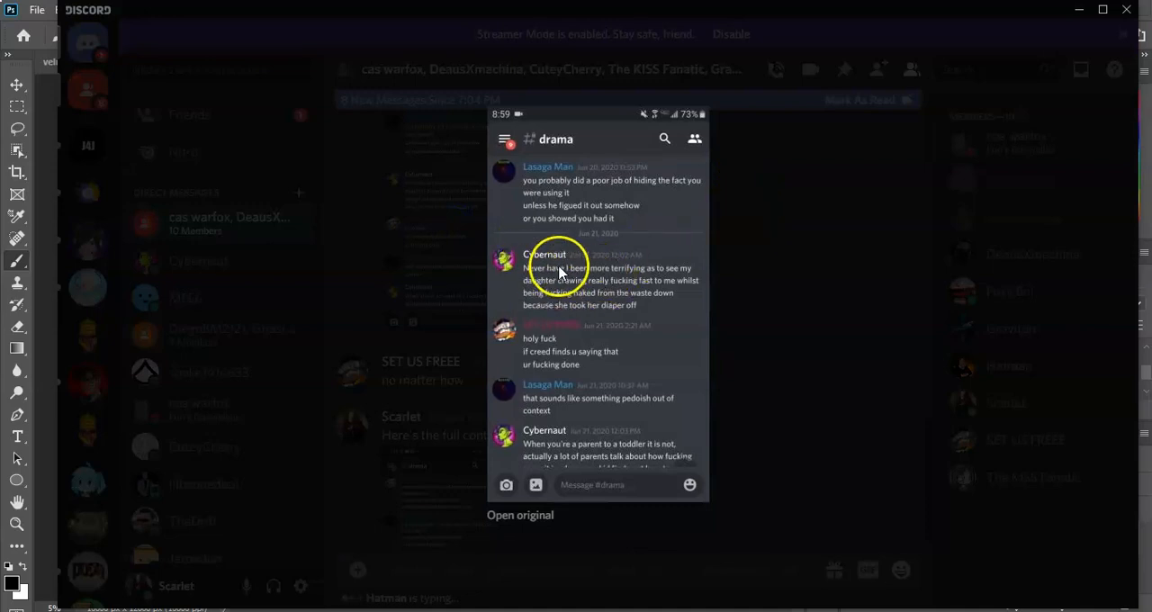
mouse_move(590, 277)
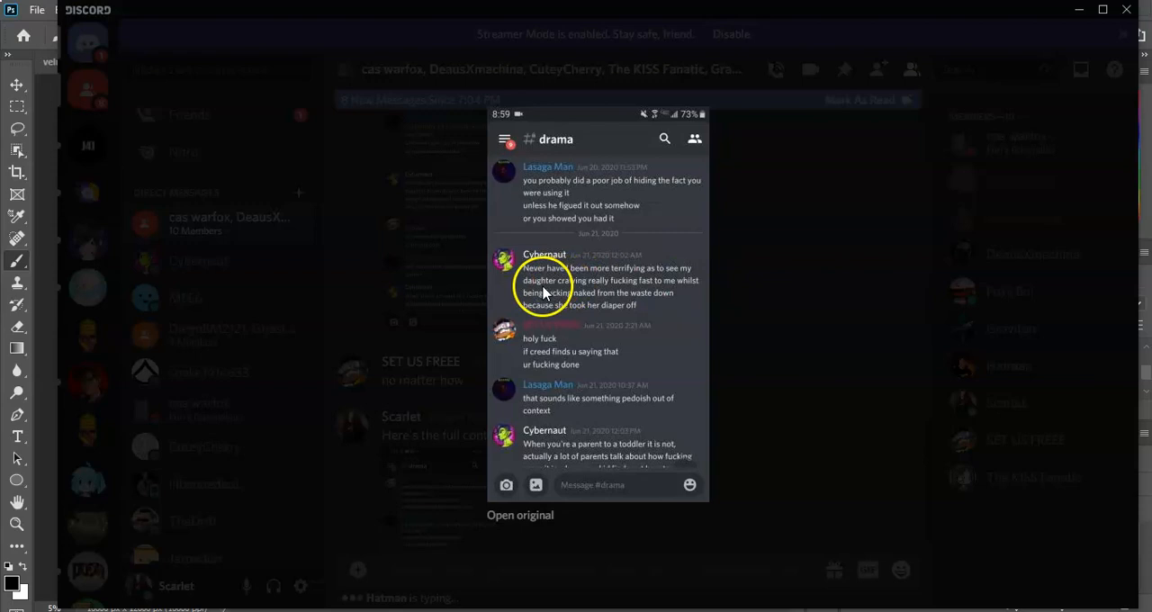
mouse_move(623, 286)
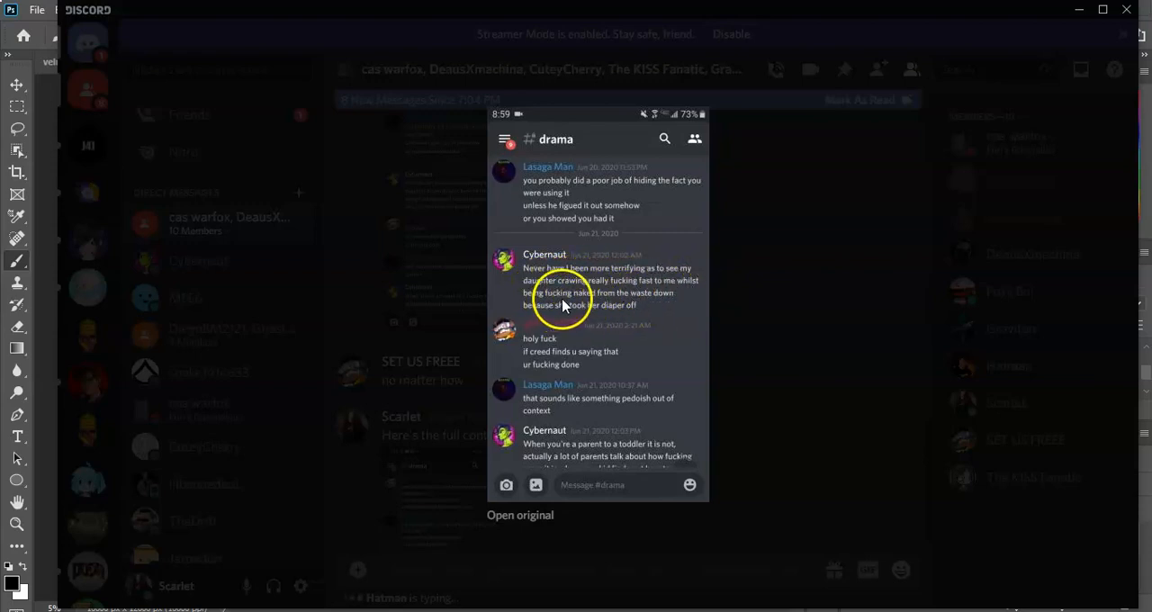
mouse_move(687, 302)
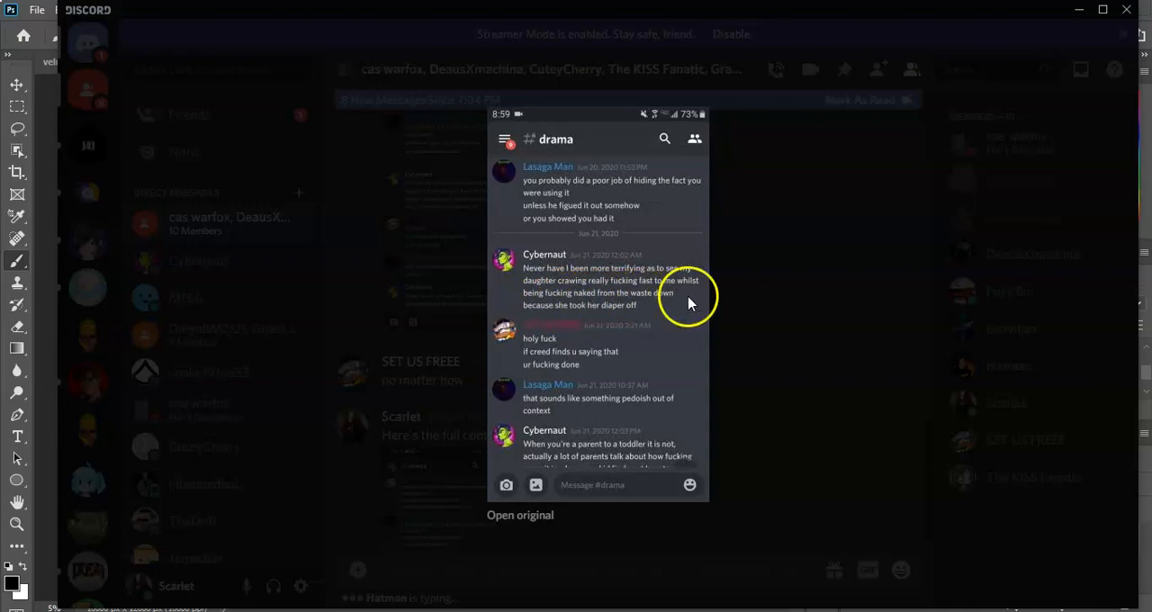
mouse_move(633, 315)
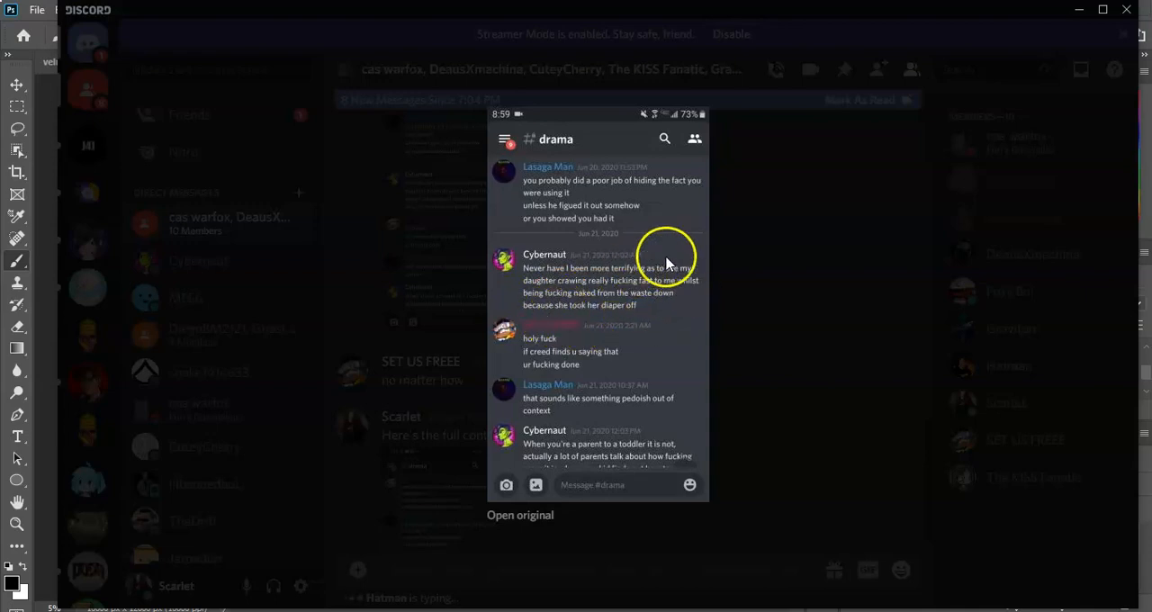
mouse_move(727, 252)
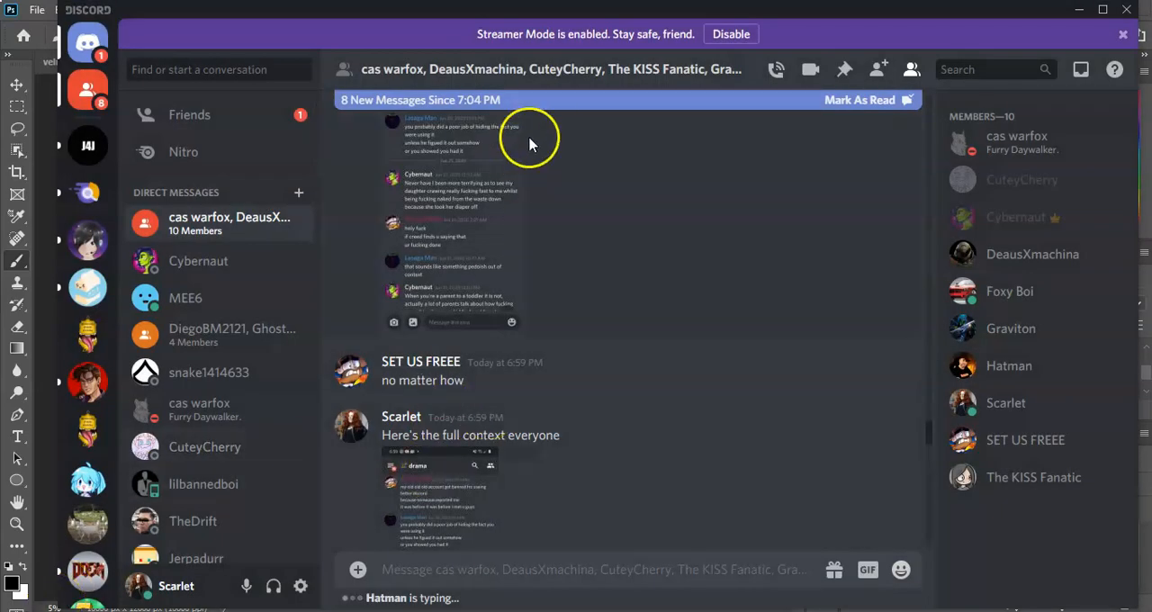
scroll("down", 3)
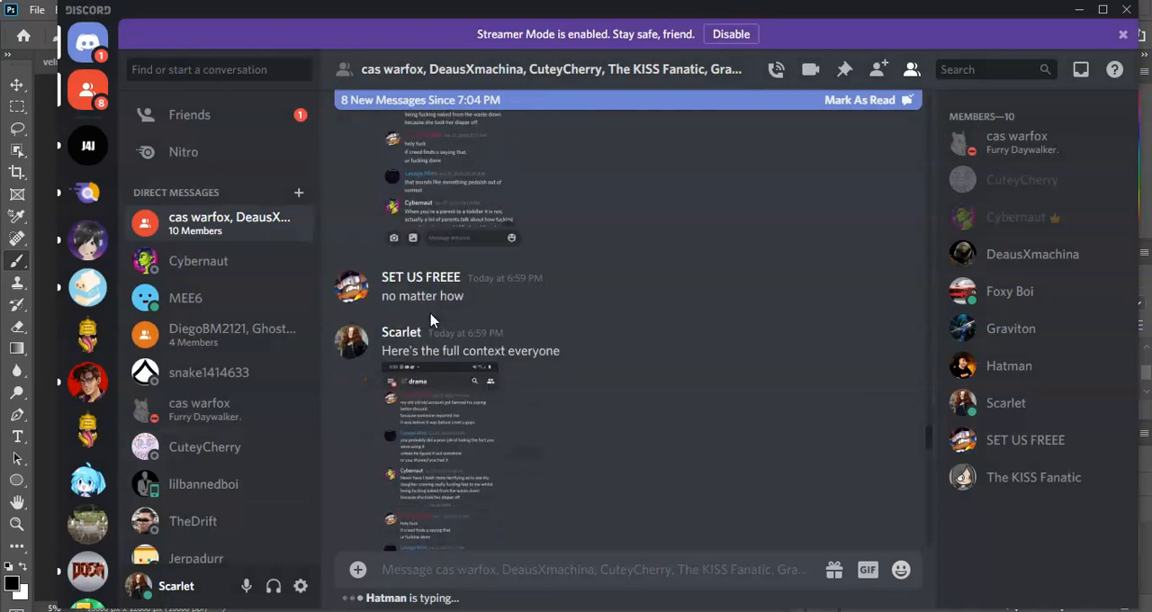
left_click(432, 321)
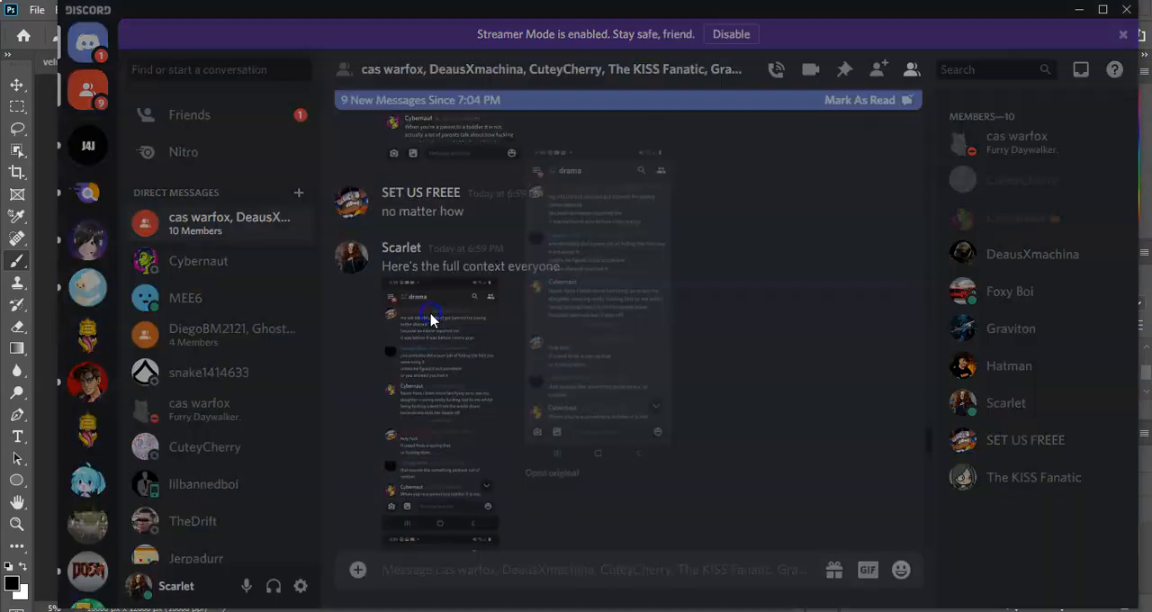
left_click(434, 317)
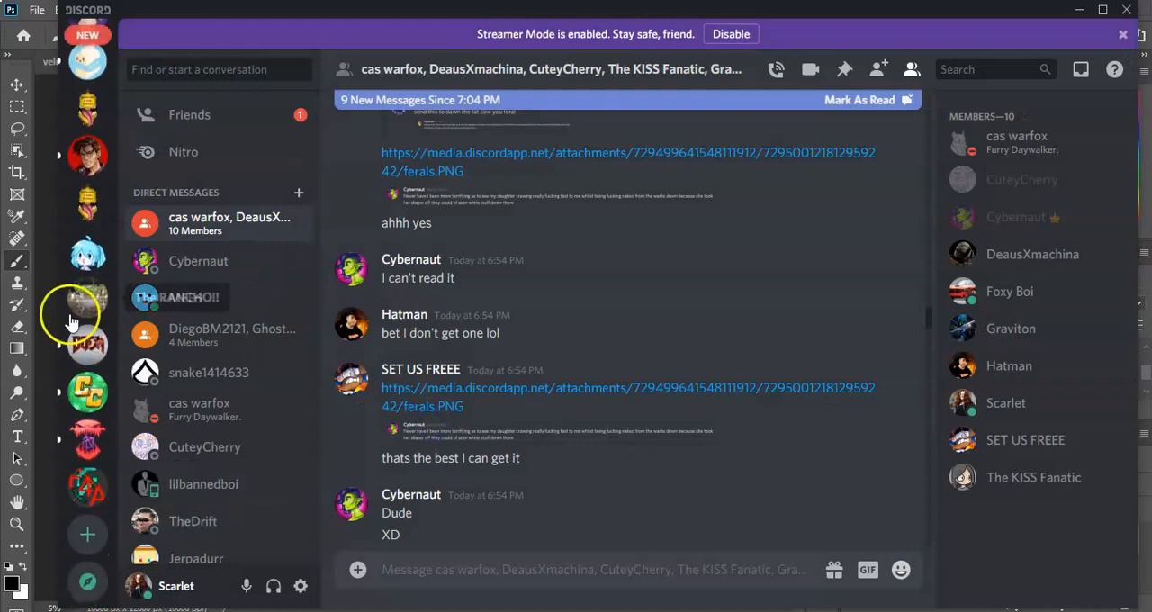
mouse_move(87, 255)
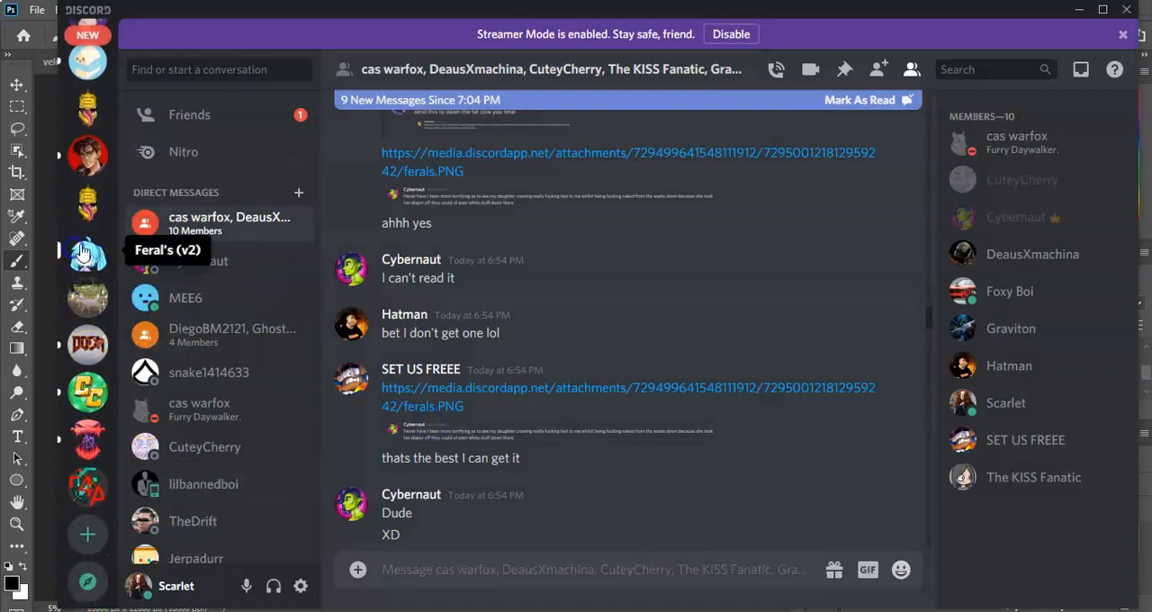
left_click(87, 256)
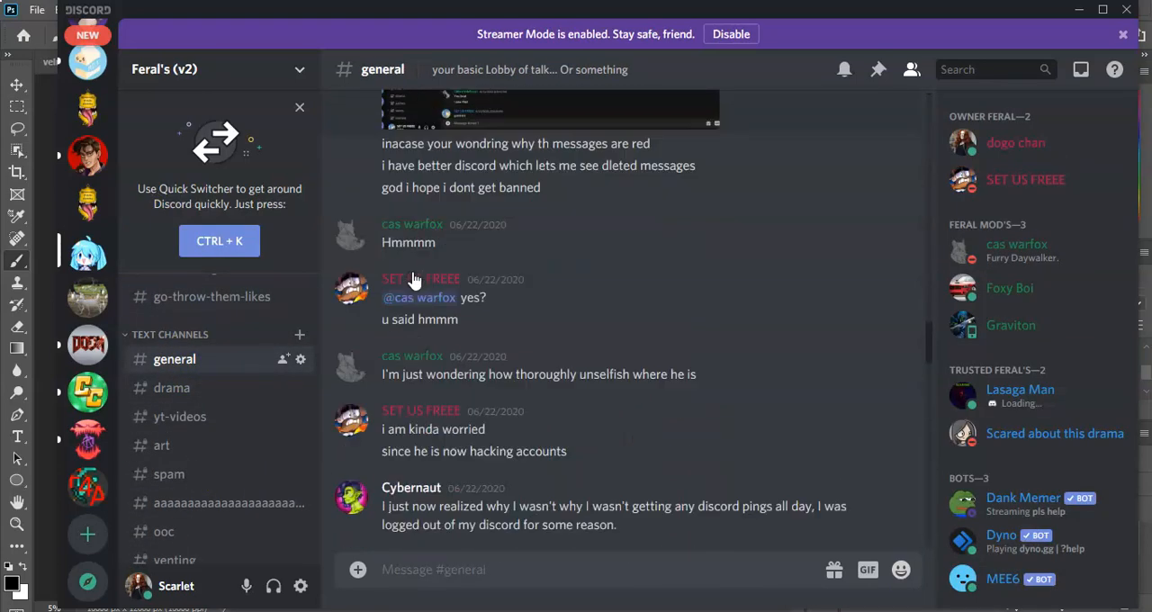
scroll("down", 3)
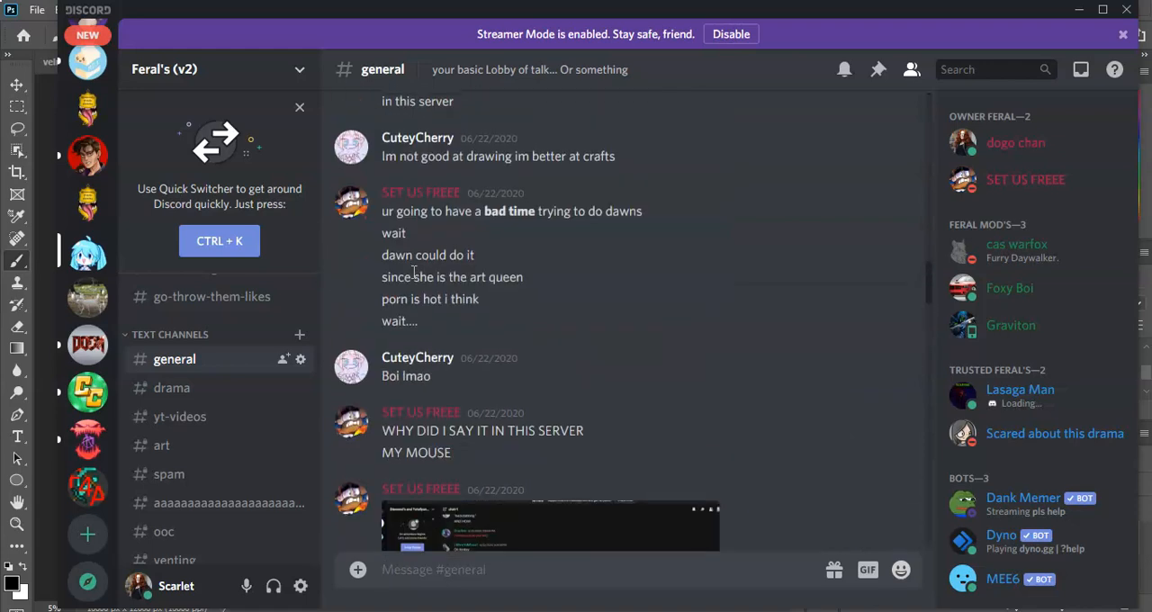
scroll("down", 3)
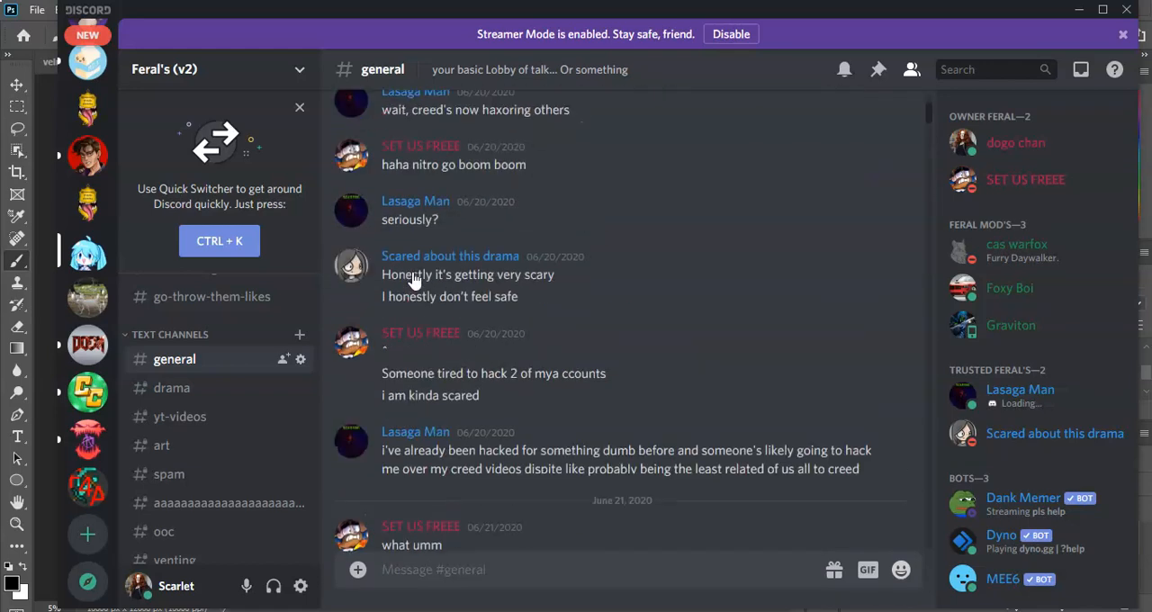
scroll("down", 3)
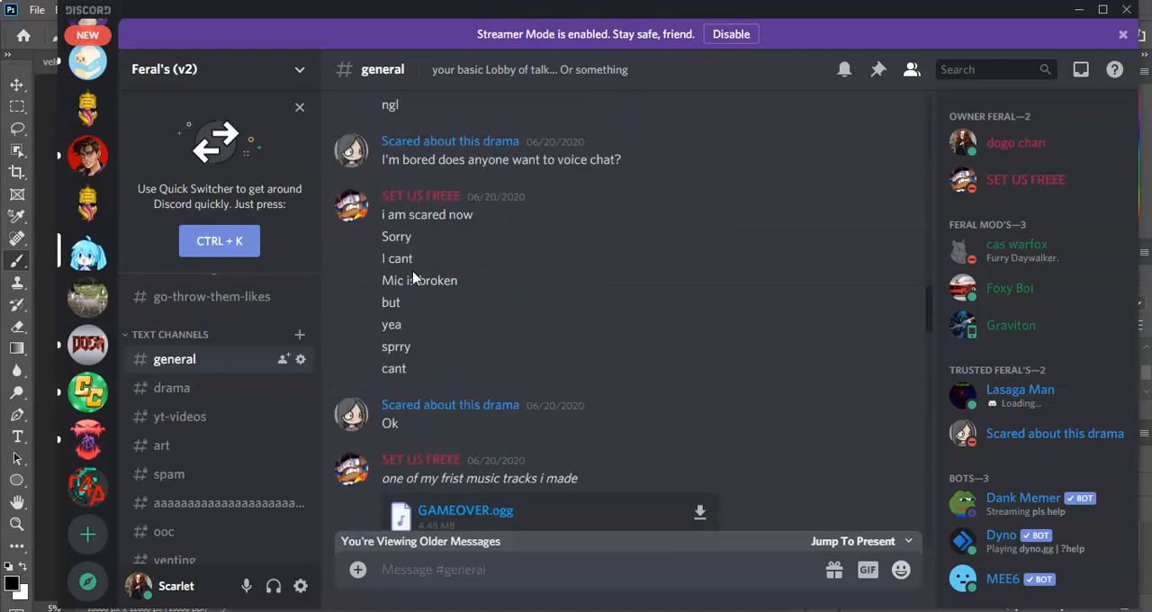
scroll("down", 3)
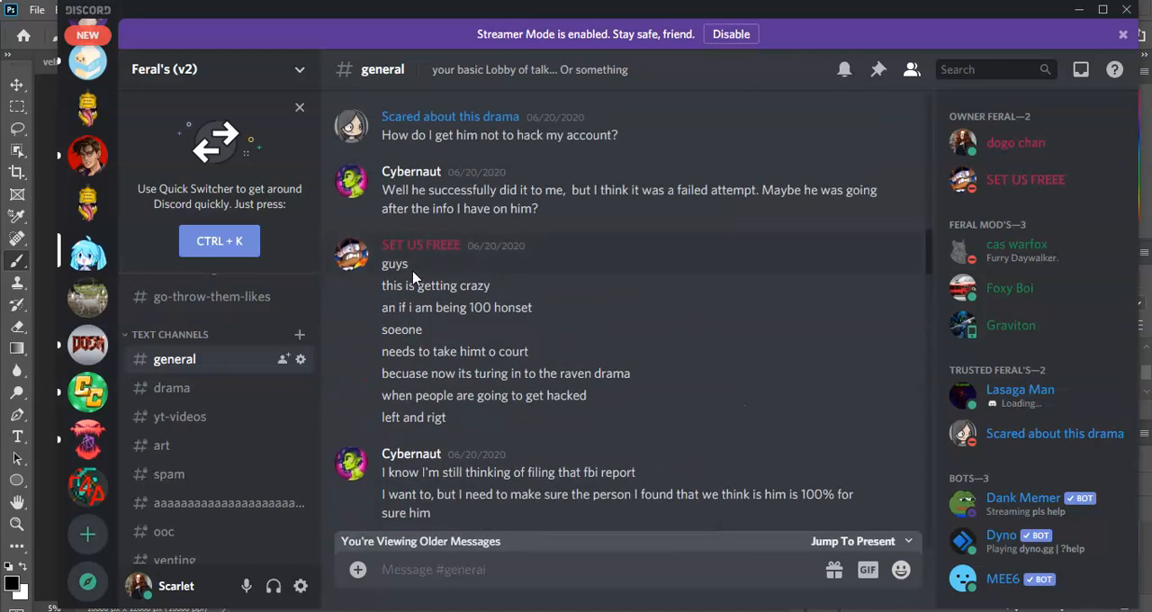
scroll("down", 3)
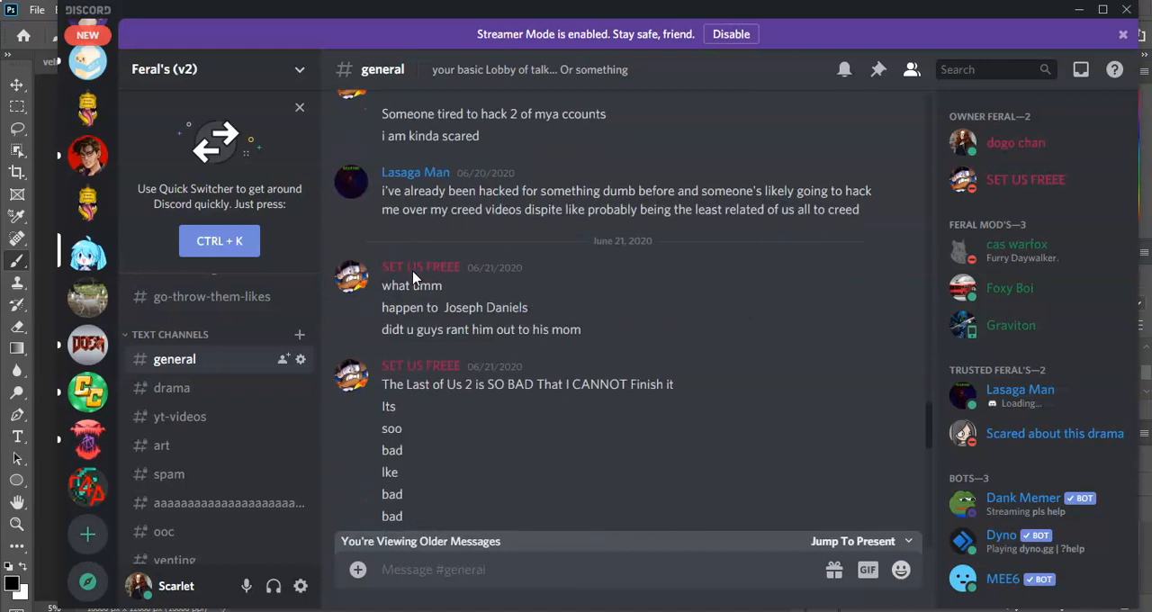
scroll("down", 3)
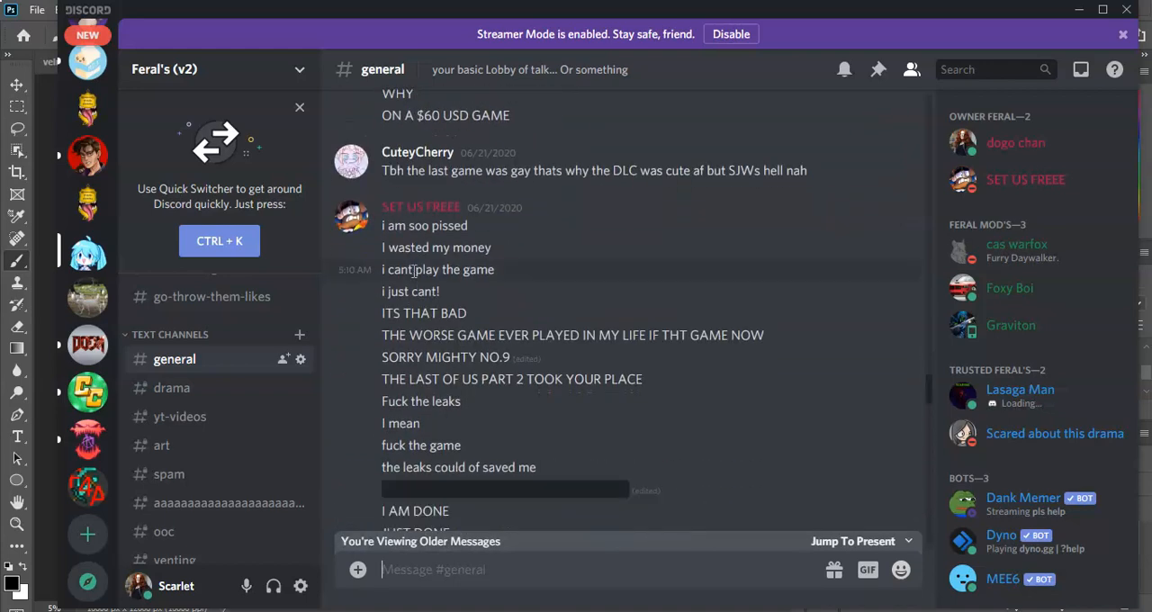
scroll("down", 3)
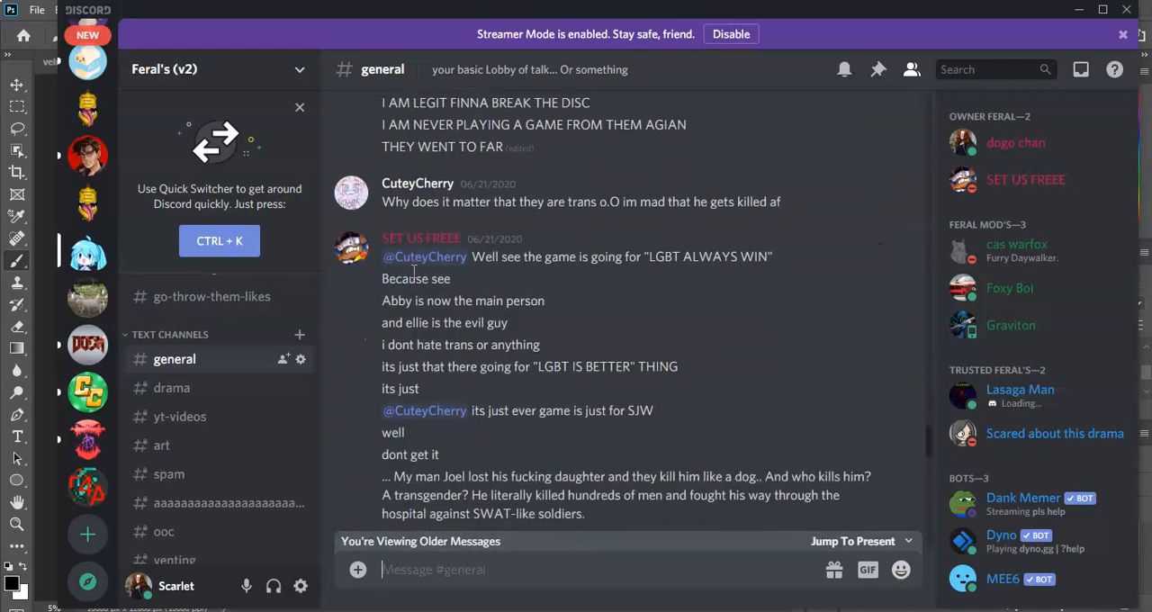
scroll("down", 3)
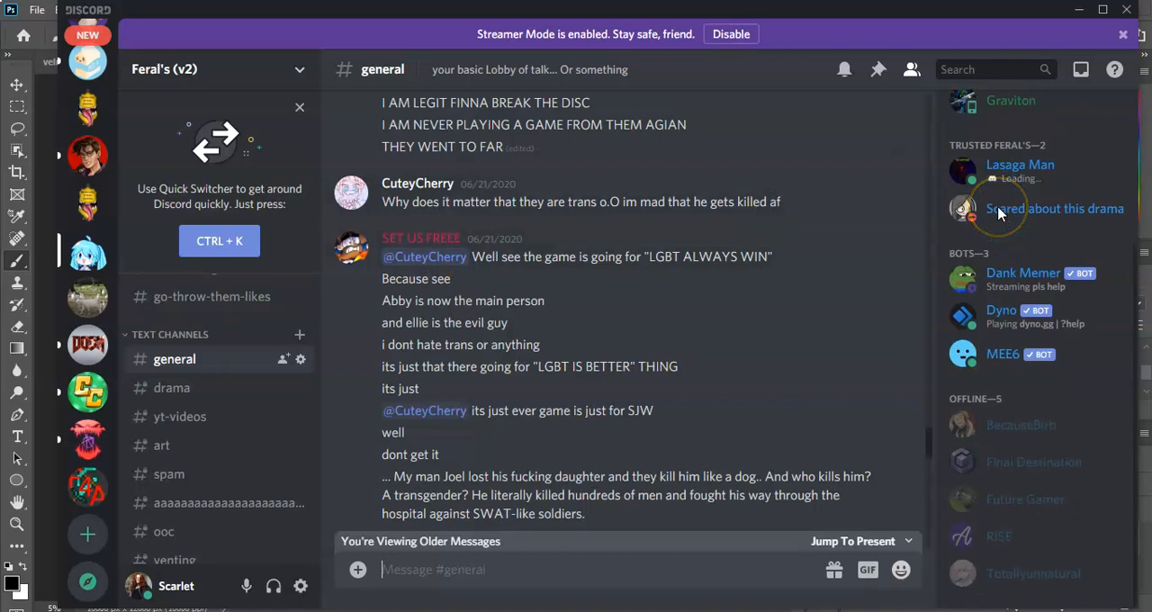
mouse_move(976, 536)
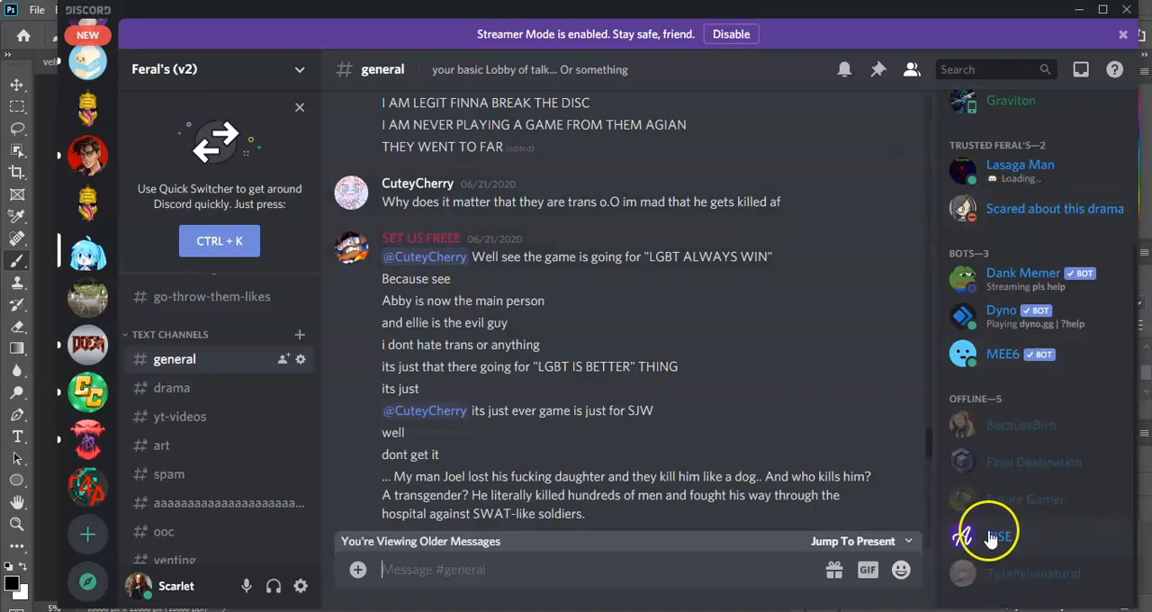
mouse_move(702, 334)
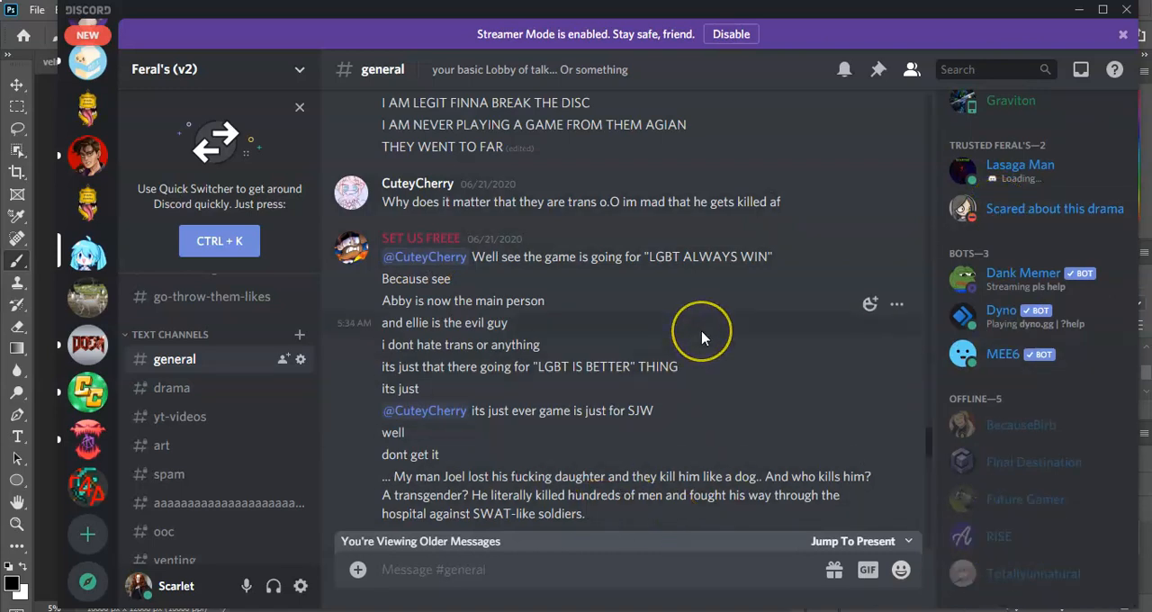
scroll("down", 3)
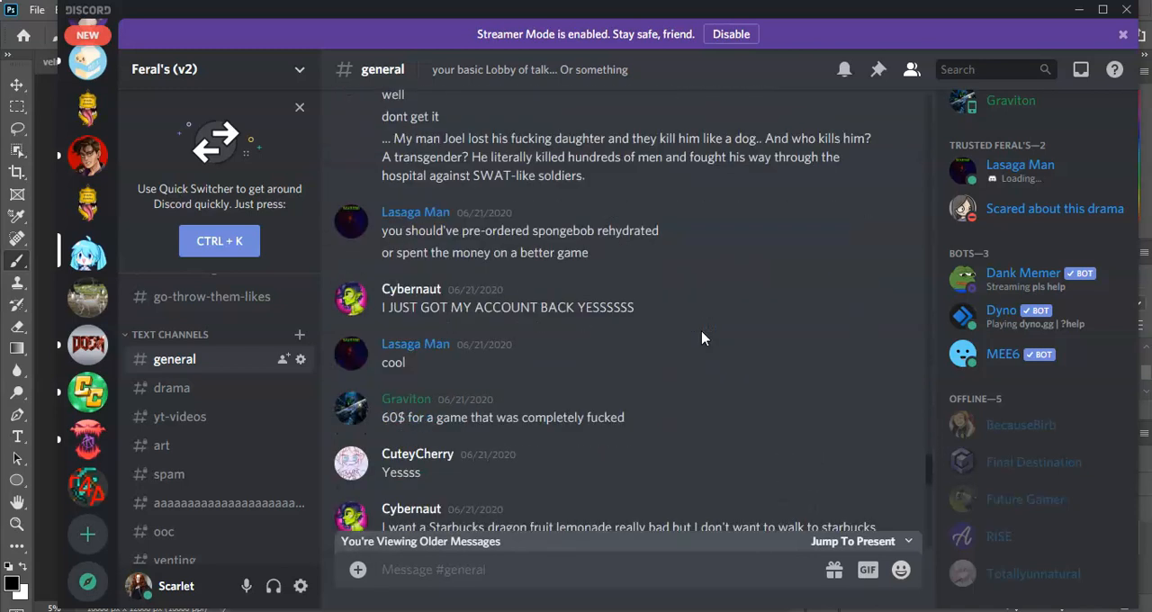
scroll("down", 3)
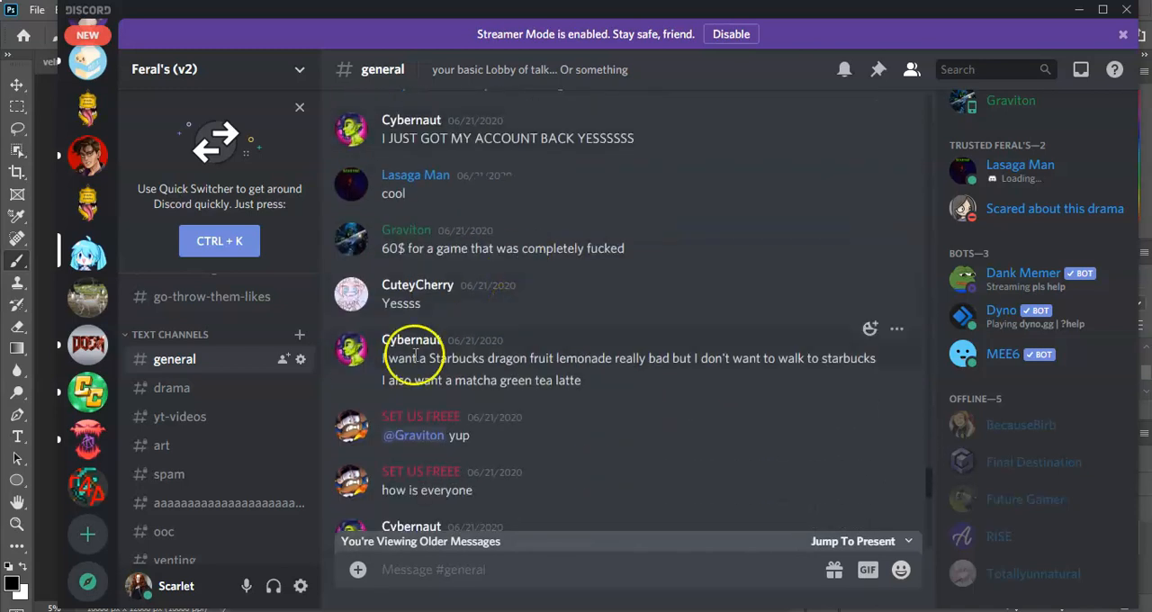
scroll("down", 3)
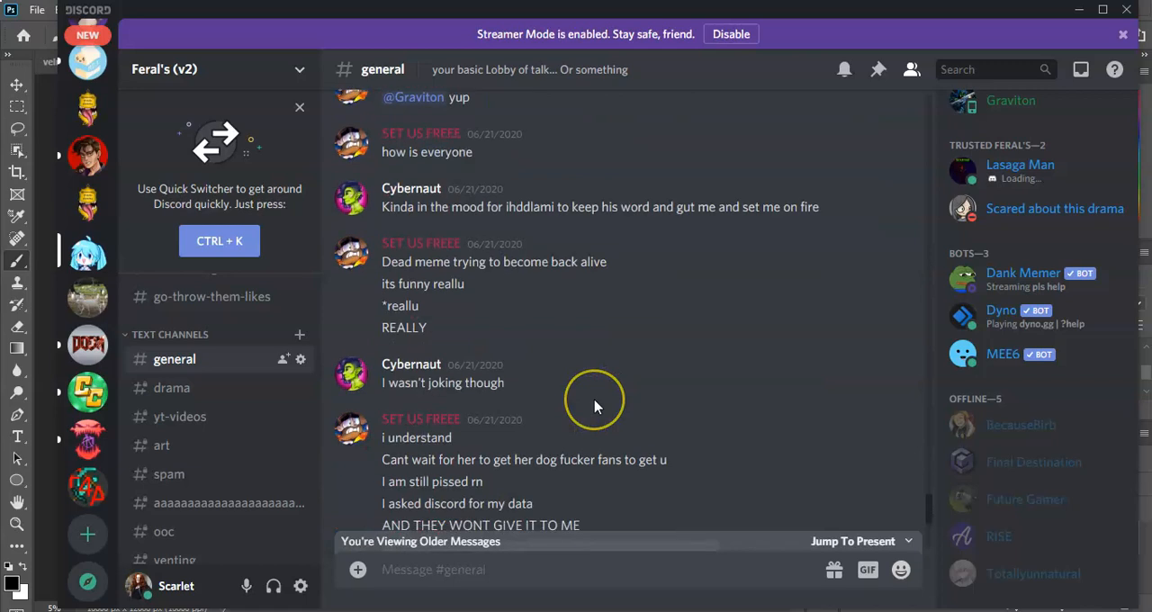
scroll("down", 3)
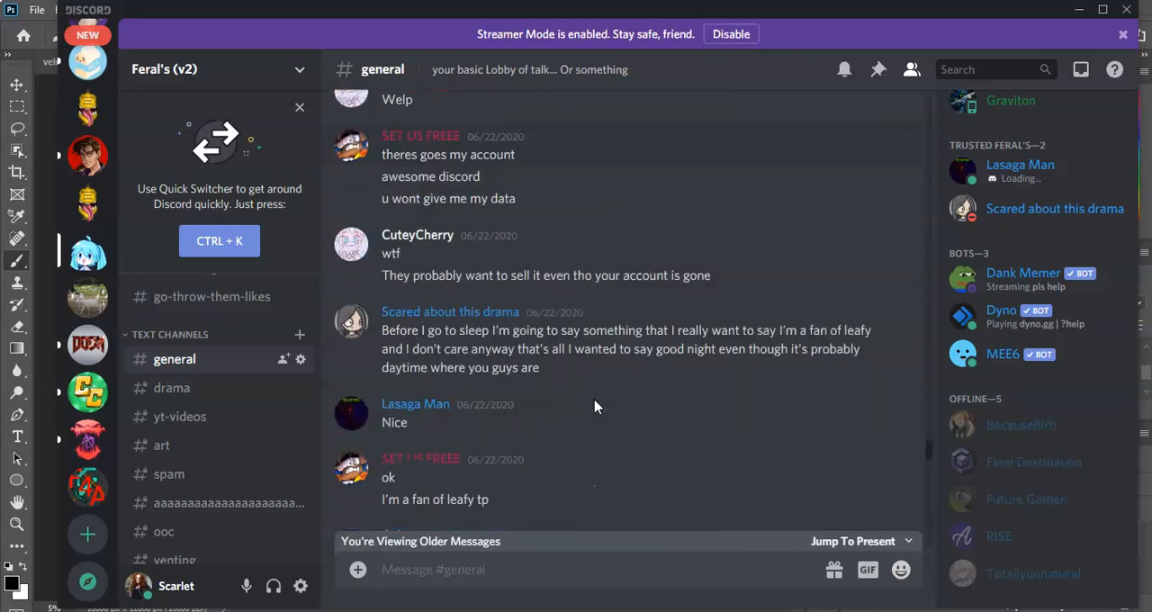
scroll("down", 3)
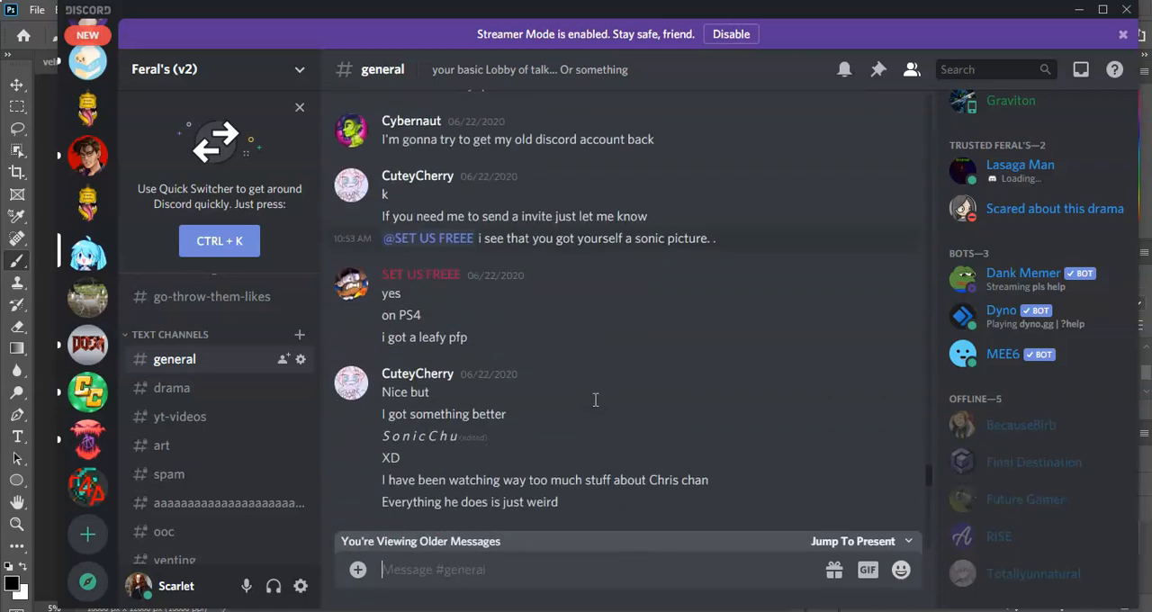
scroll("down", 3)
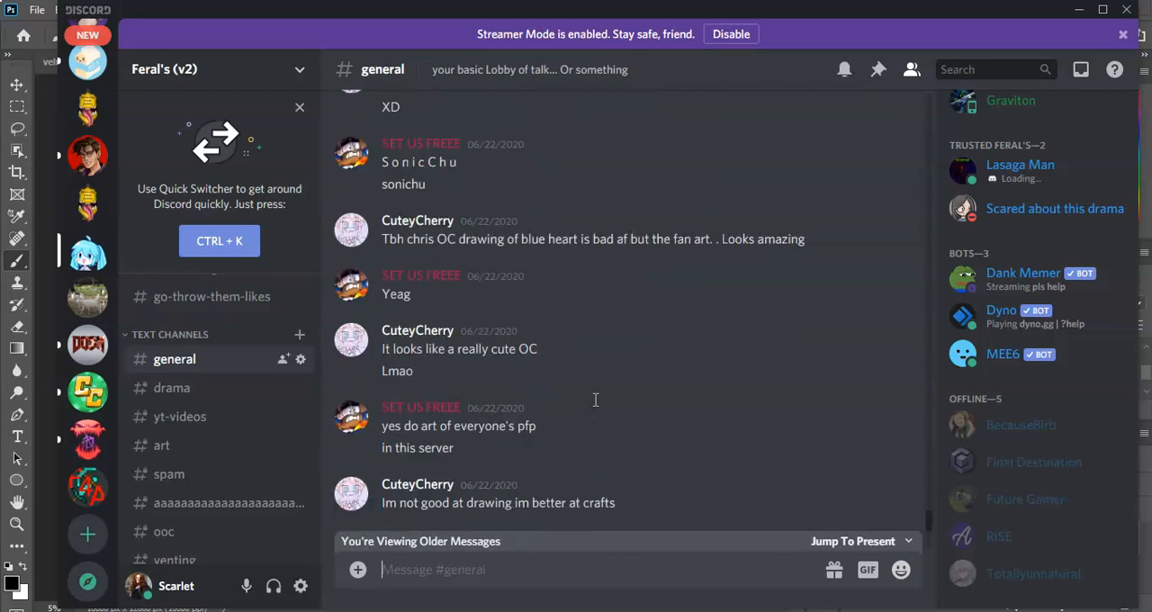
scroll("down", 3)
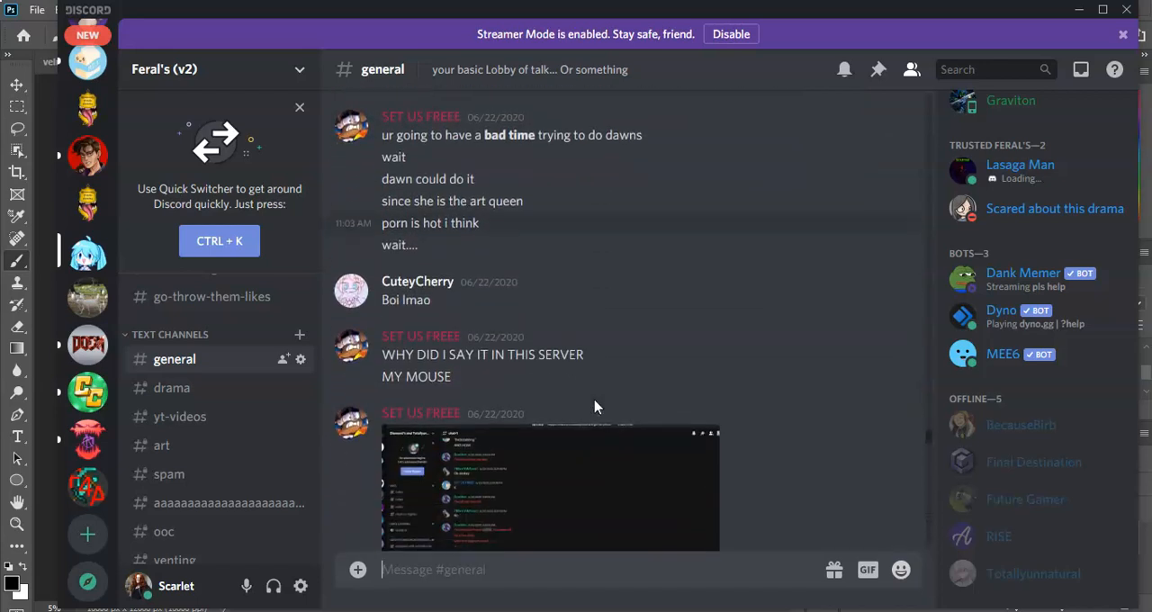
scroll("down", 3)
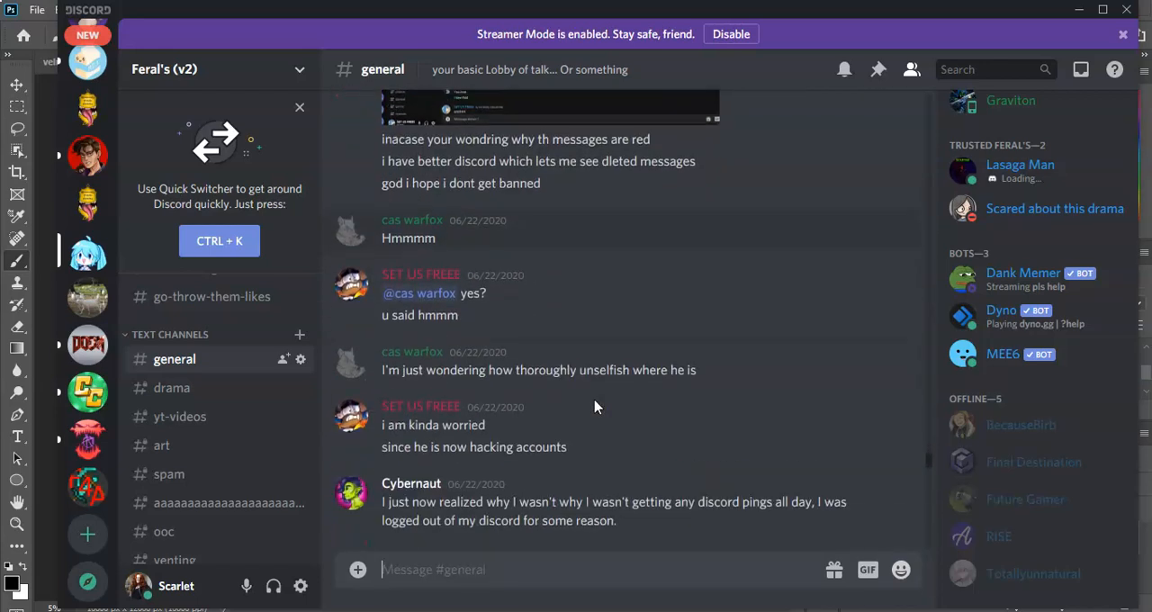
scroll("down", 3)
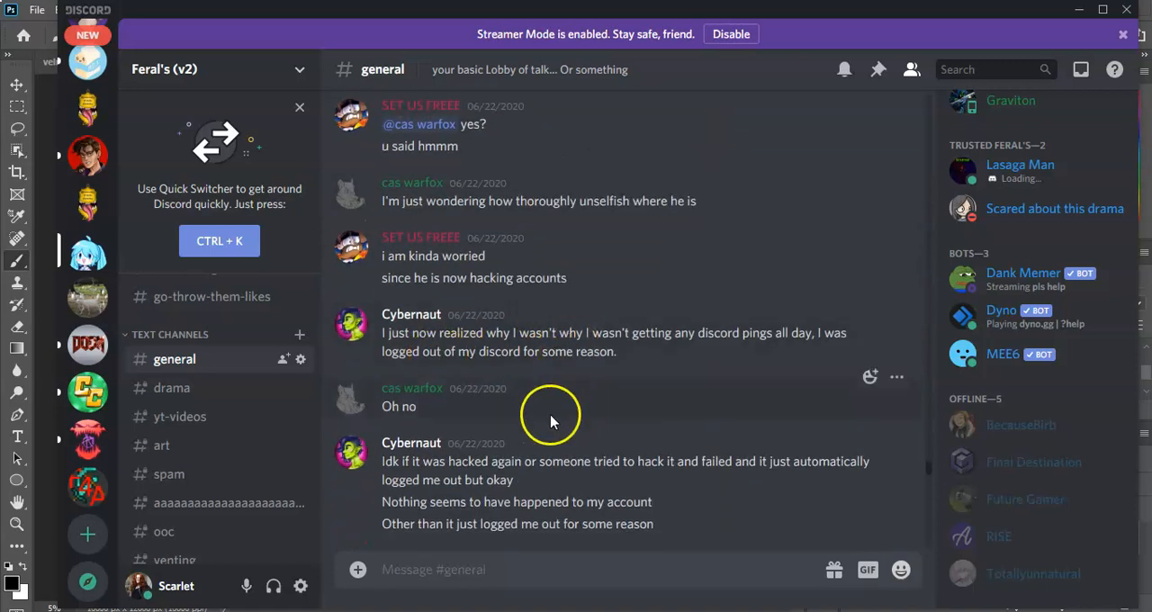
scroll("down", 3)
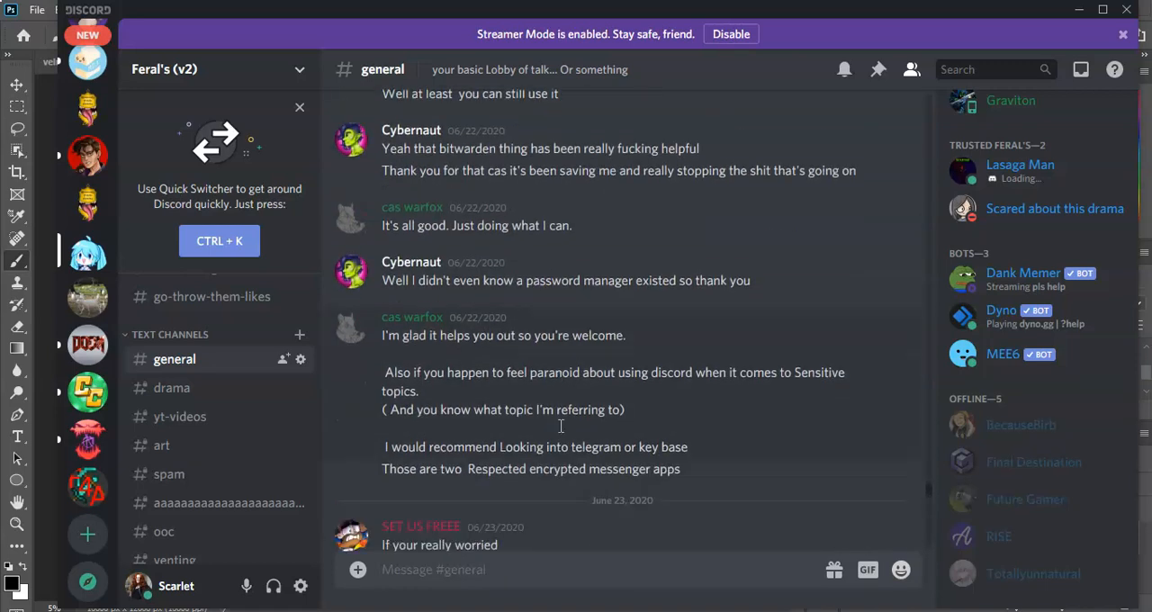
scroll("down", 3)
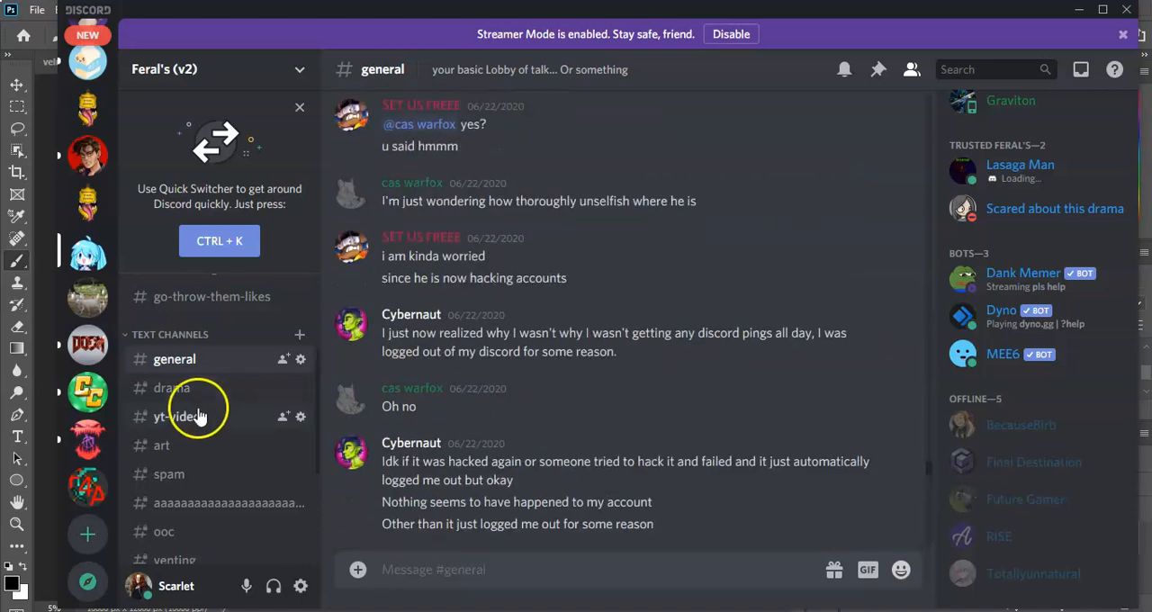
Switch to #drama and scroll back to the June 20–21, 2020 BetterDiscord-ban and Cybernaut messages
left_click(173, 389)
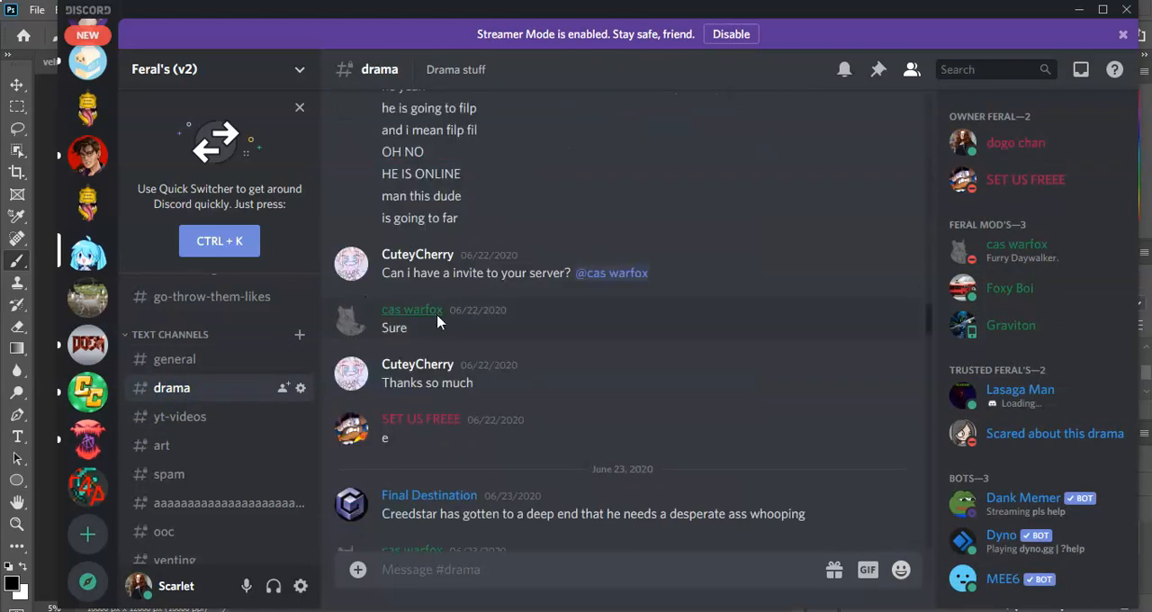
scroll("down", 3)
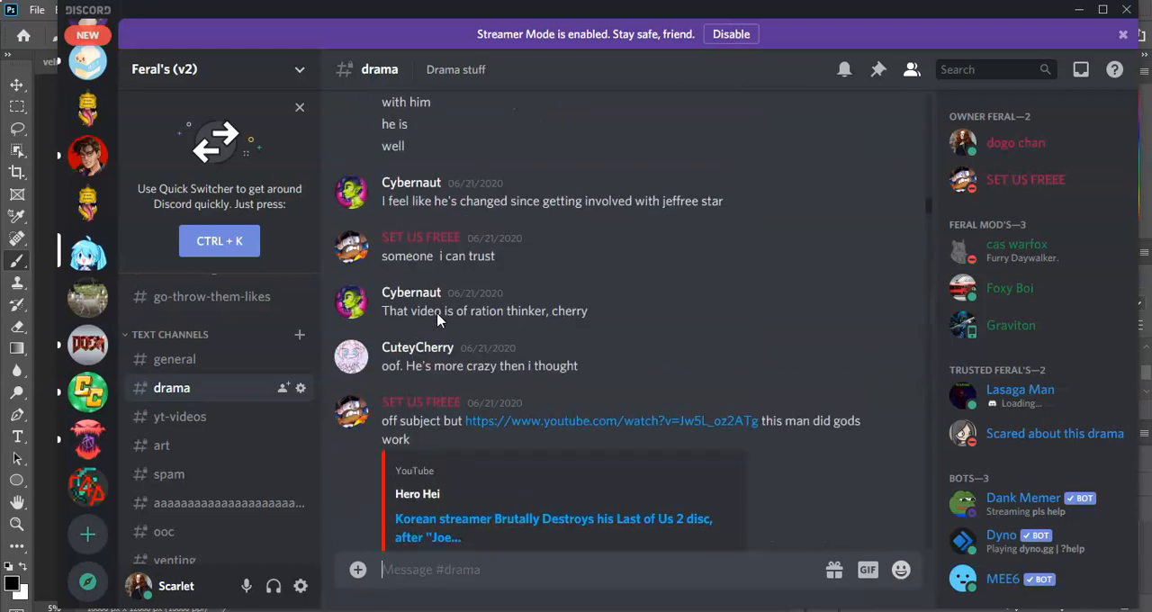
scroll("down", 3)
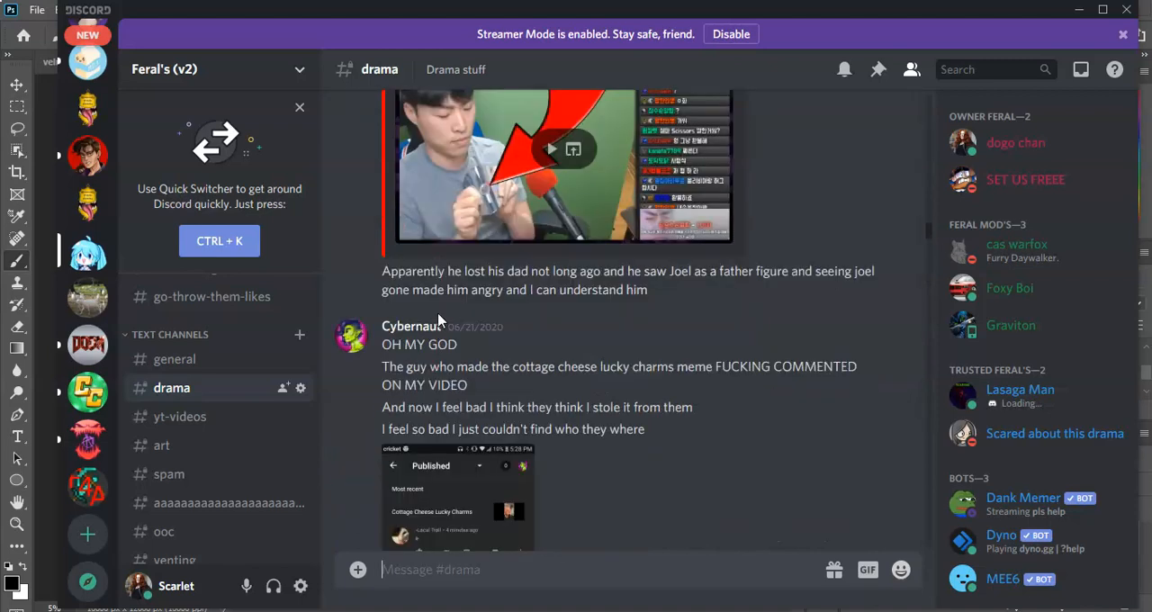
scroll("down", 3)
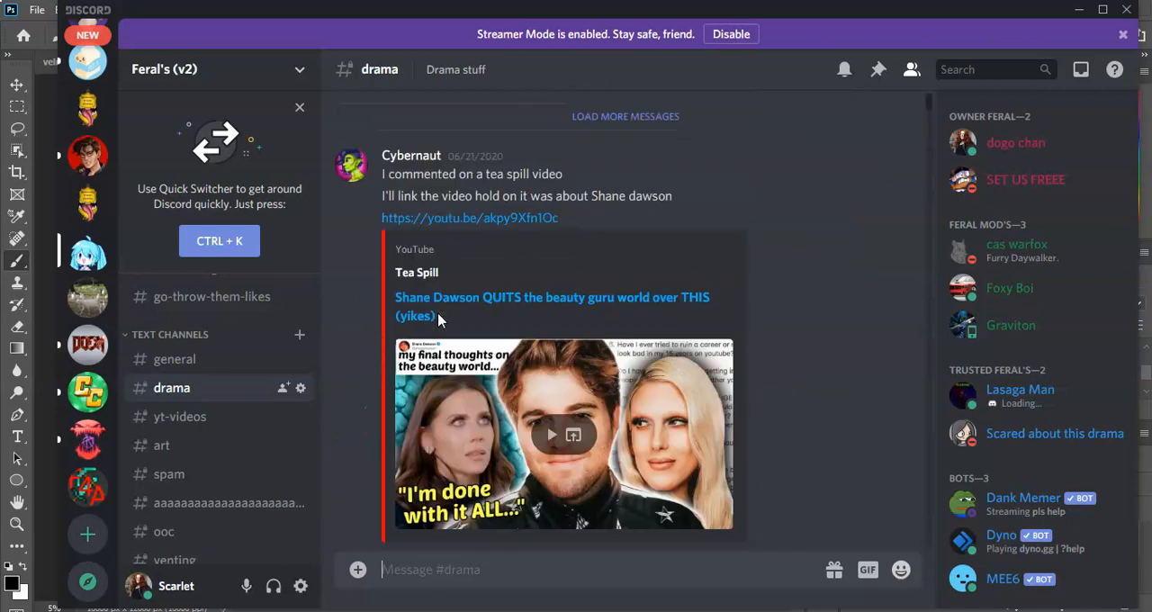
scroll("down", 3)
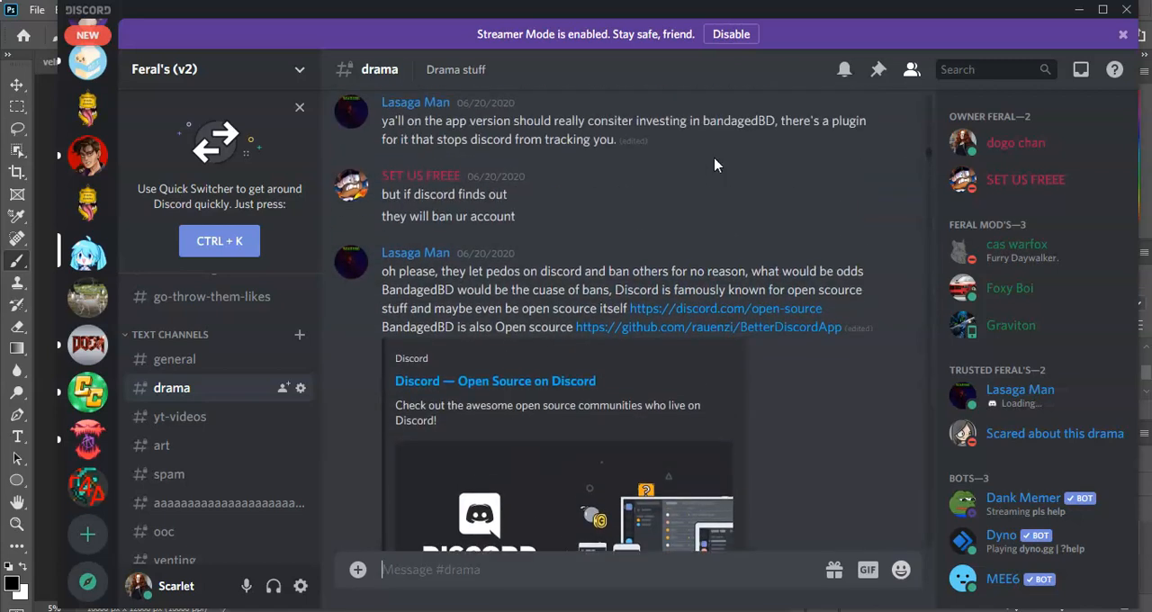
scroll("down", 3)
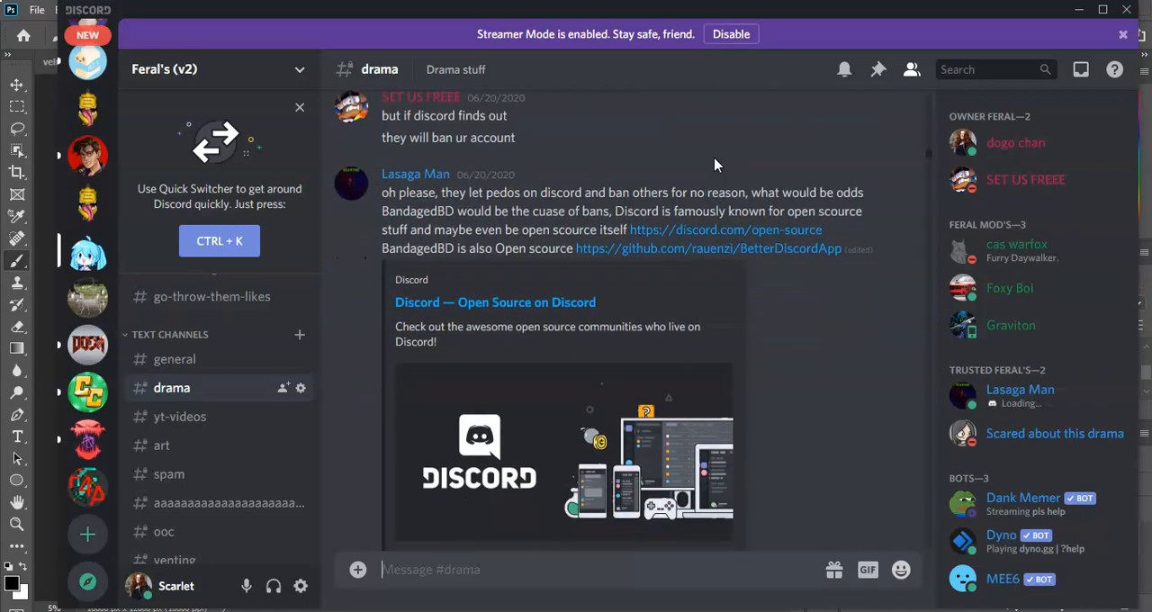
scroll("down", 3)
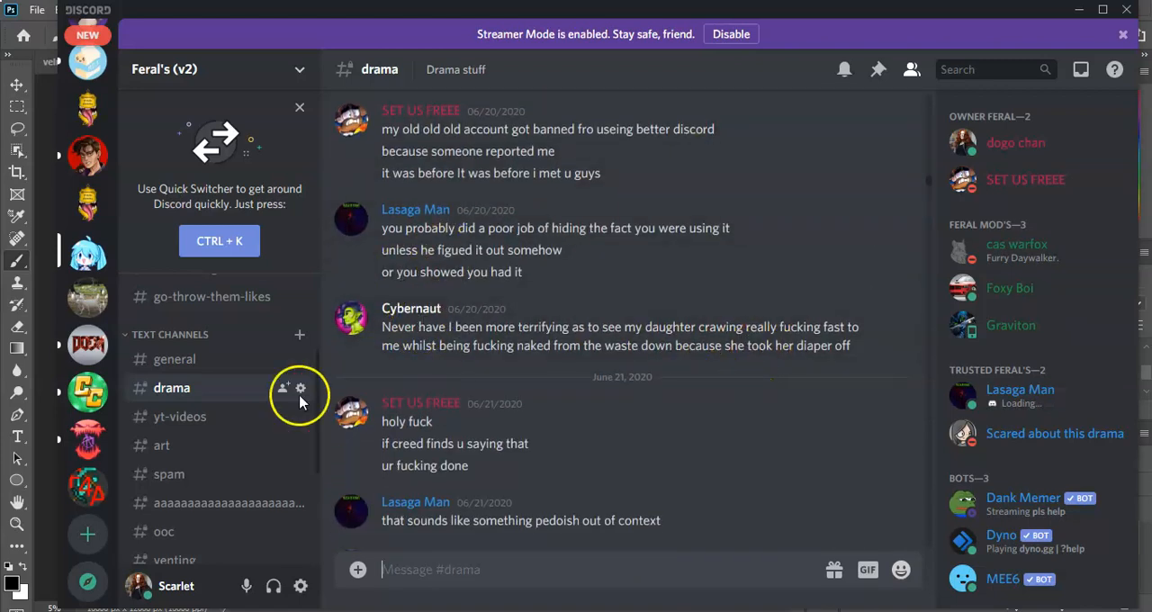
mouse_move(675, 377)
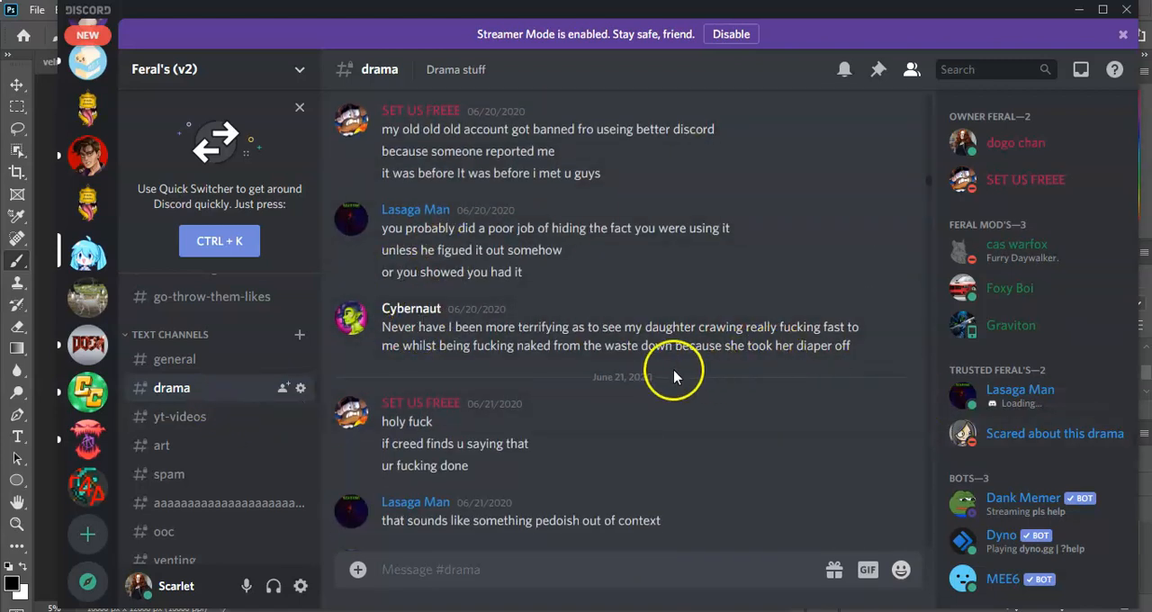
mouse_move(477, 324)
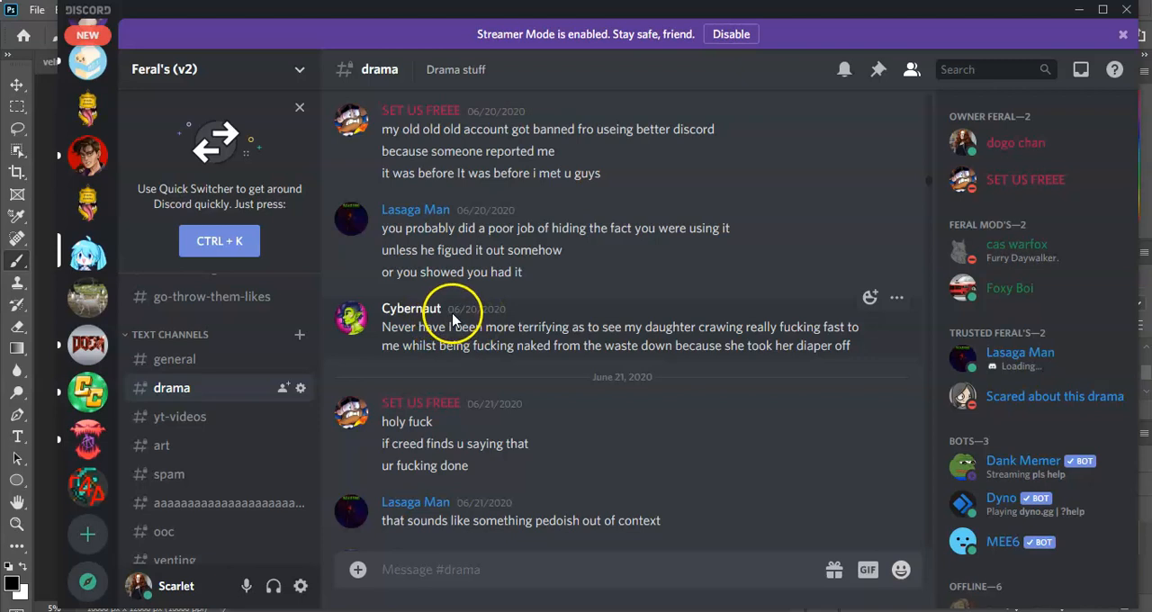
mouse_move(472, 309)
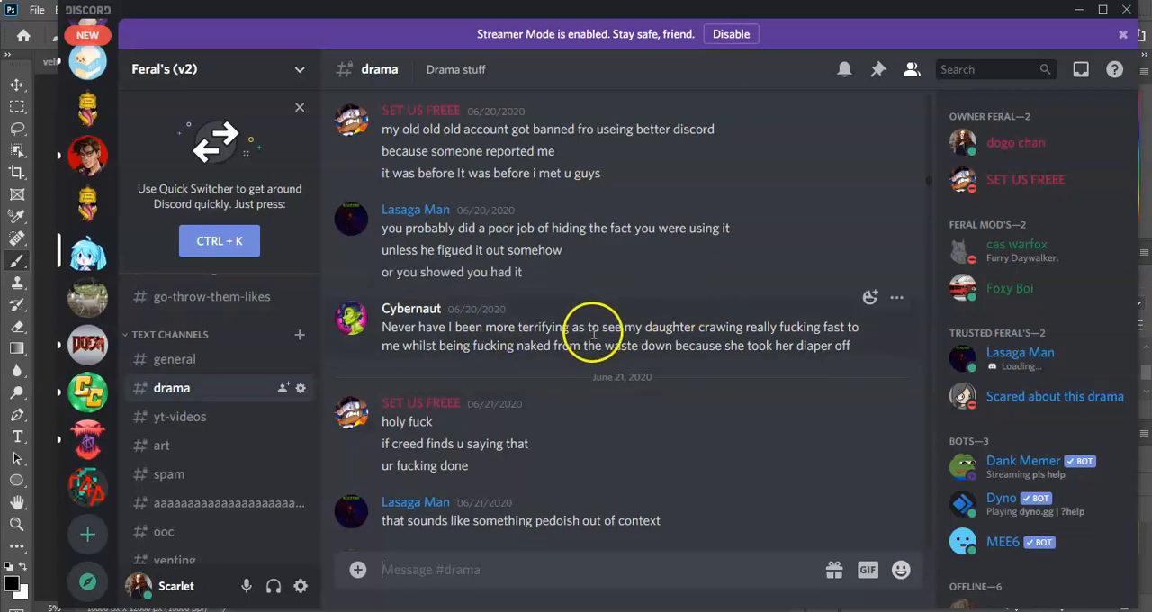
mouse_move(558, 333)
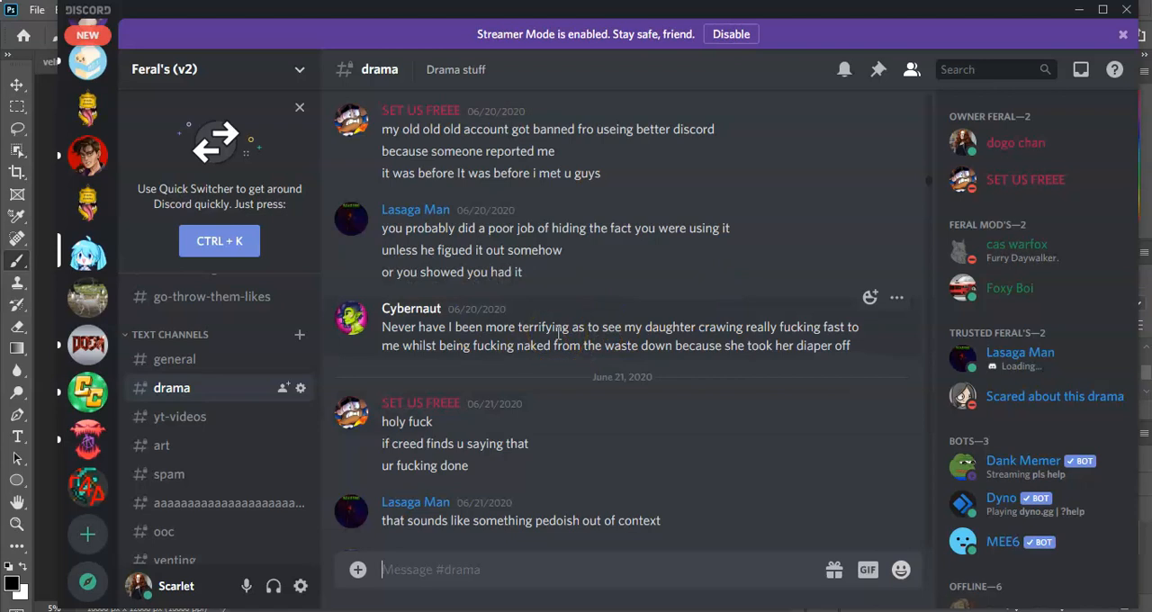
scroll("down", 3)
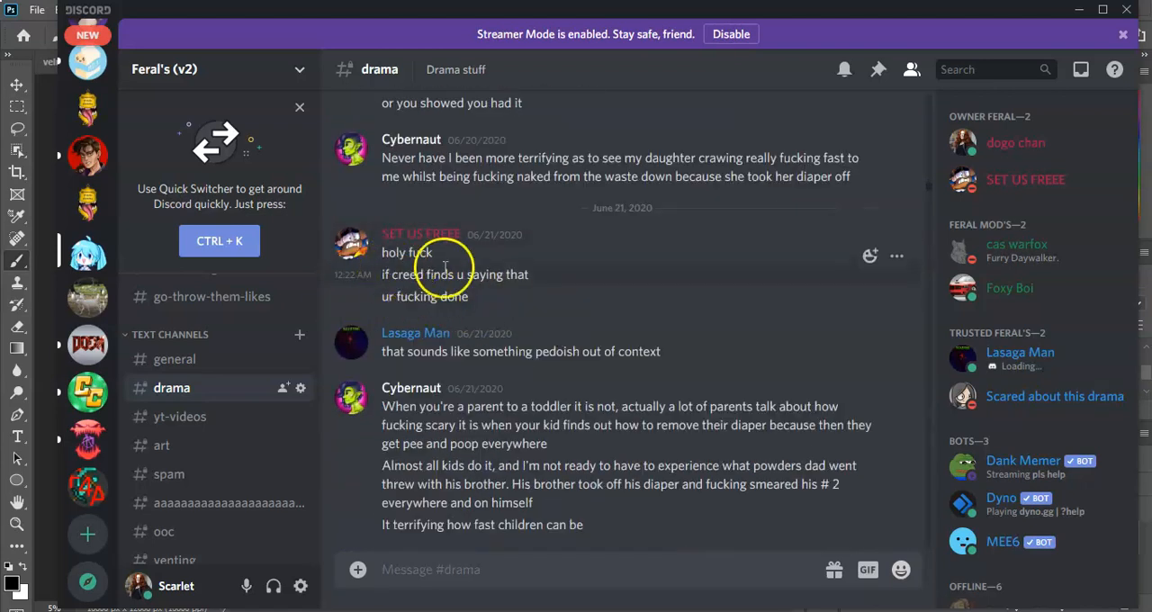
scroll("down", 3)
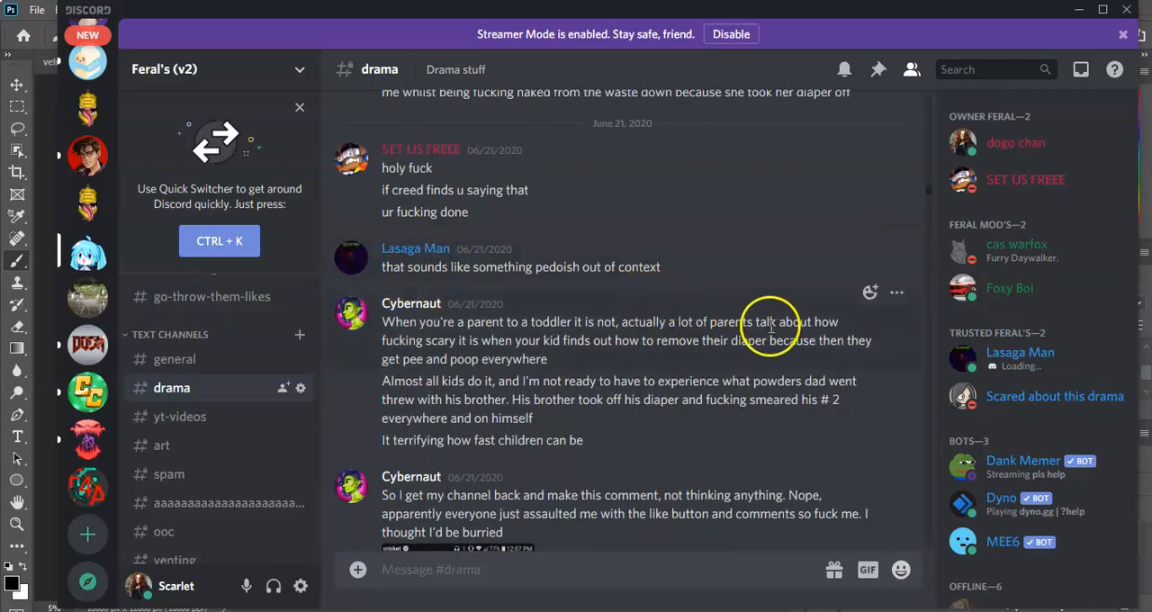
scroll("down", 3)
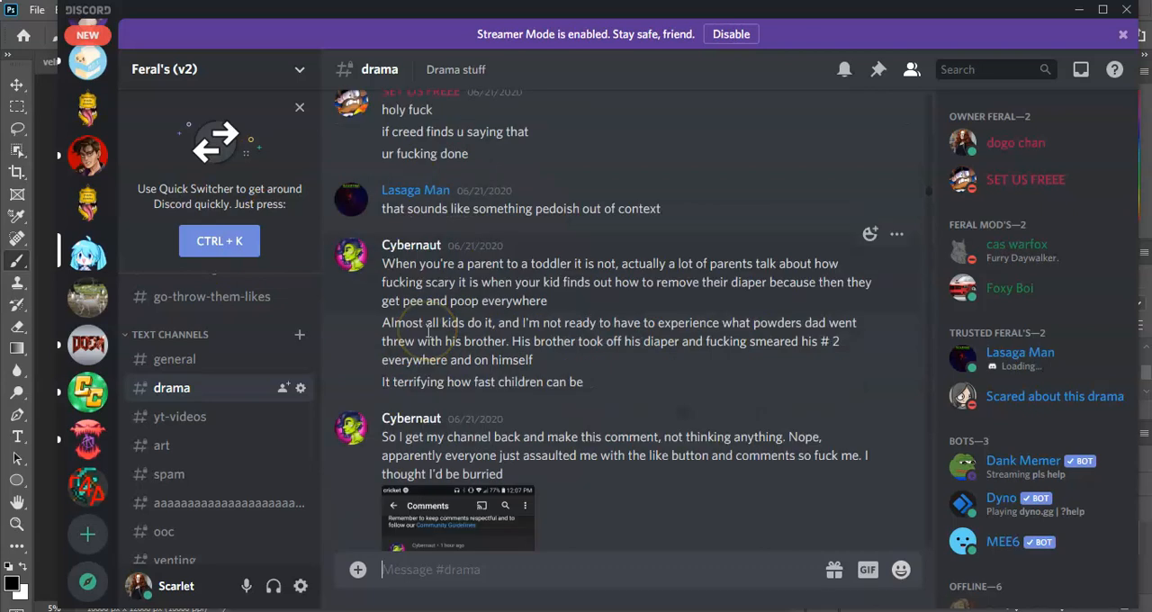
scroll("down", 3)
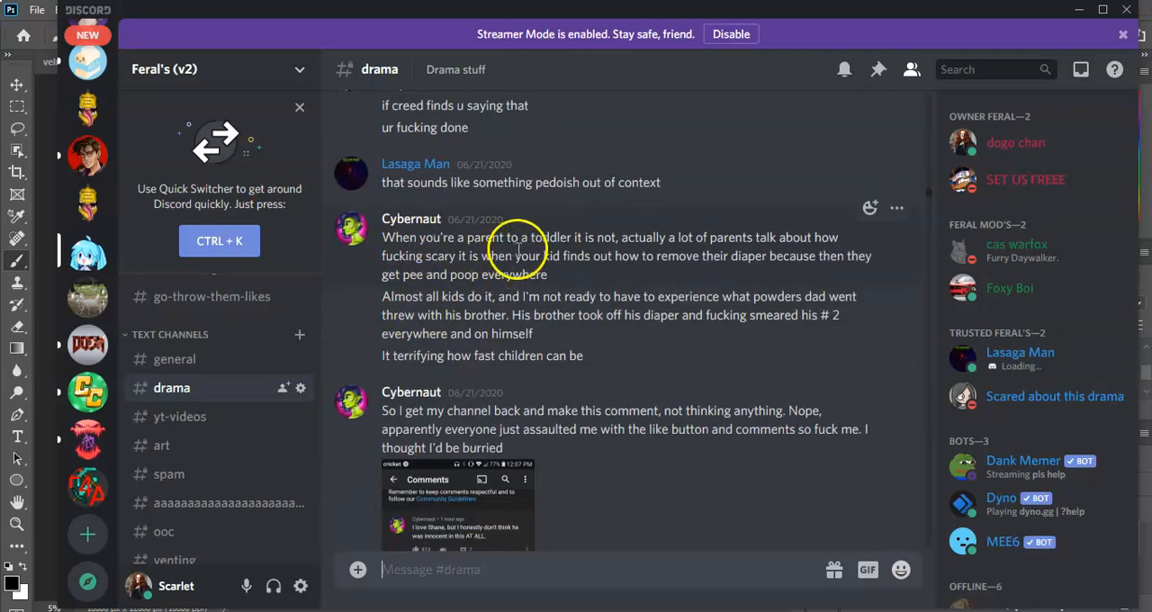
mouse_move(753, 252)
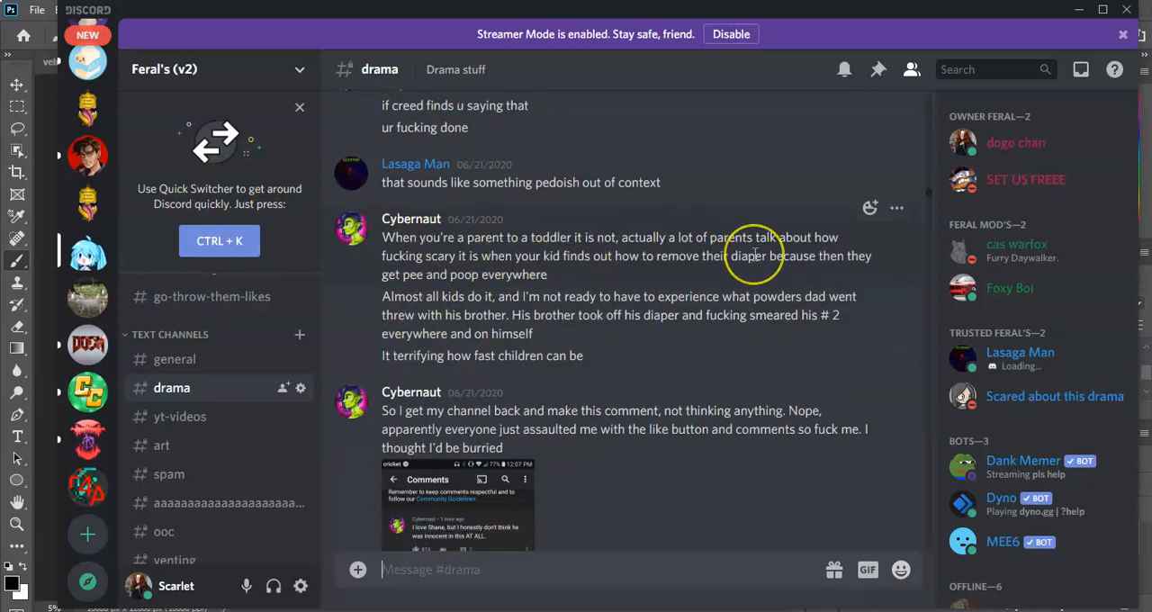
mouse_move(754, 256)
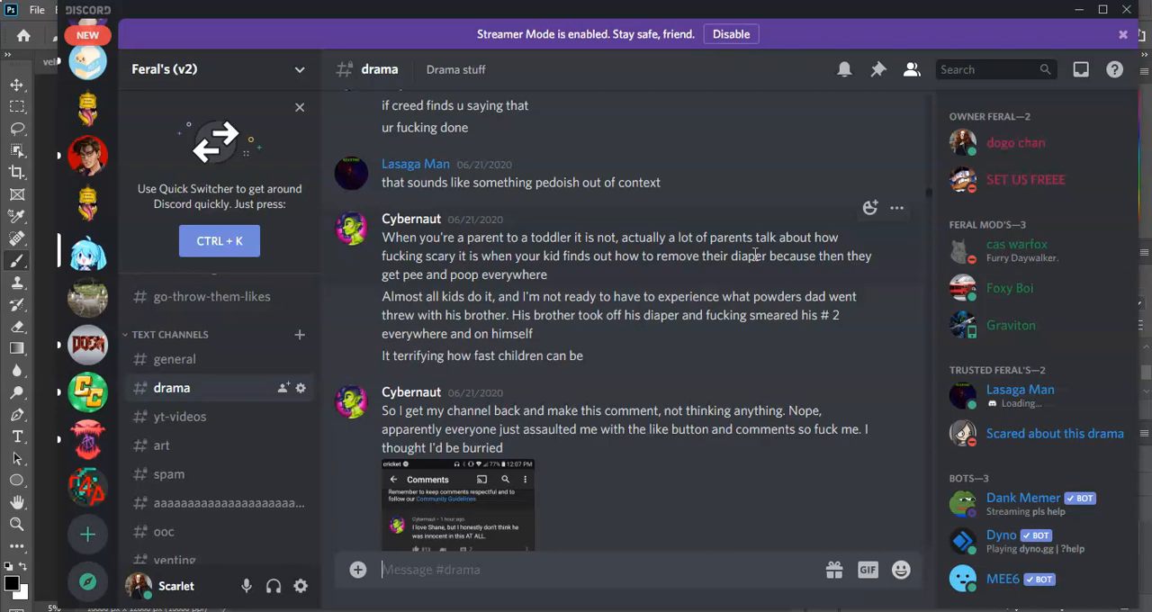
Finish reading #drama, then return to the ten-member group DM's newer messages
scroll("down", 3)
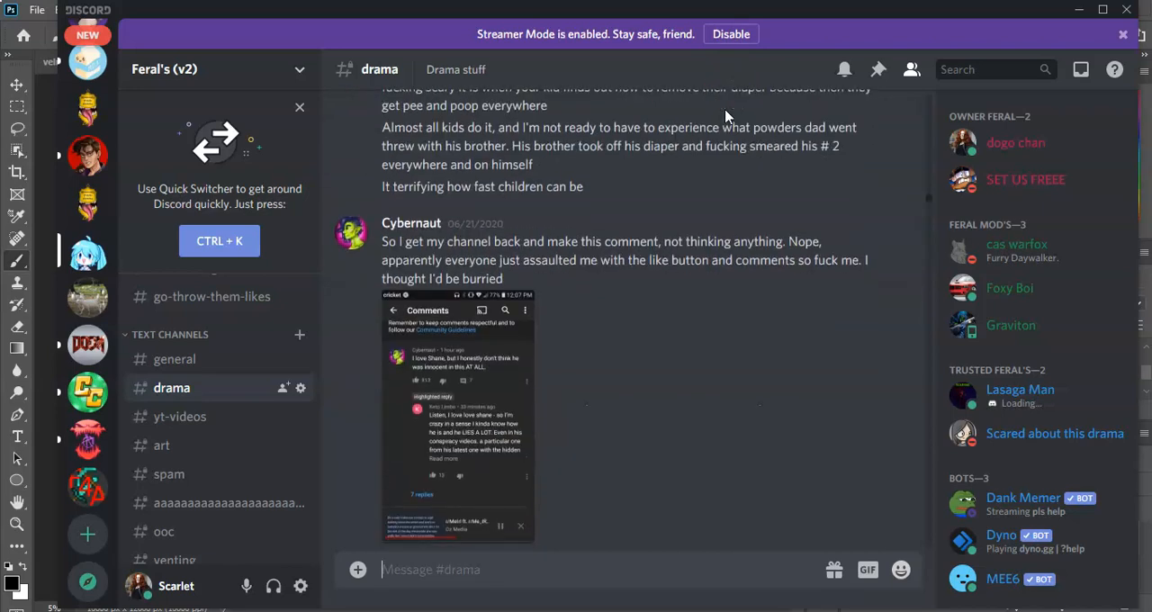
scroll("down", 3)
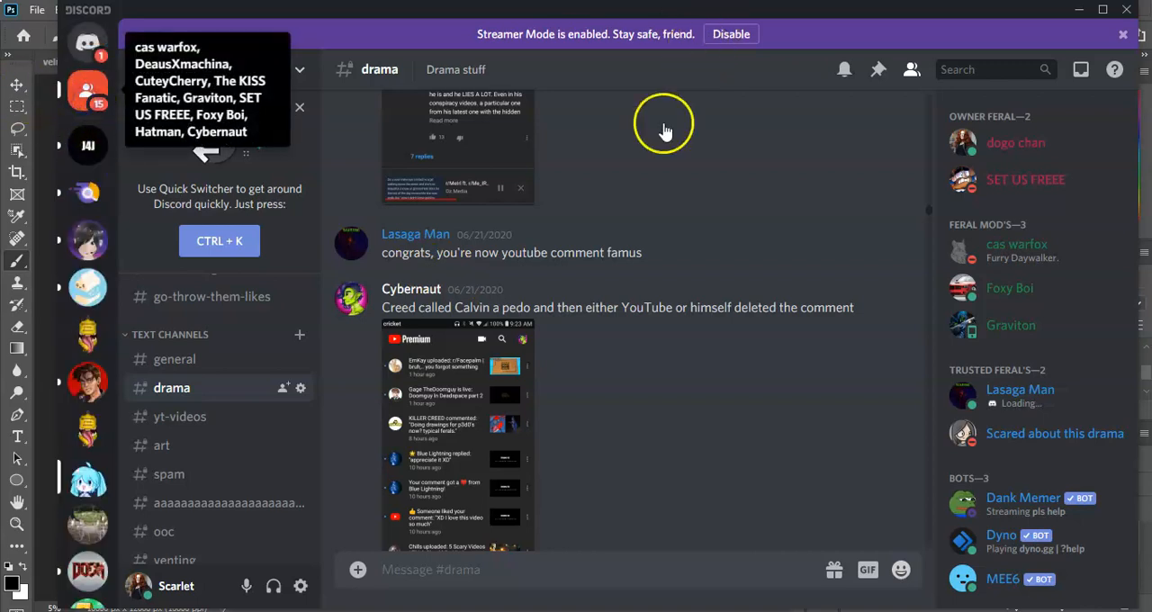
left_click(86, 88)
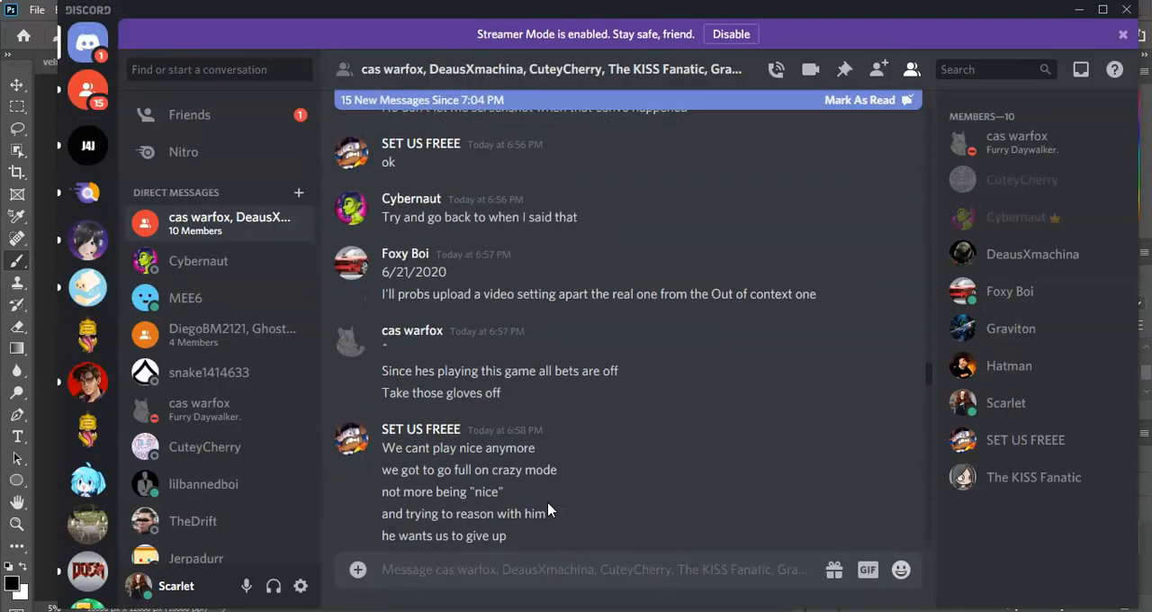
Scroll to Graviton's incoming request in the Pending friend requests list
scroll("down", 3)
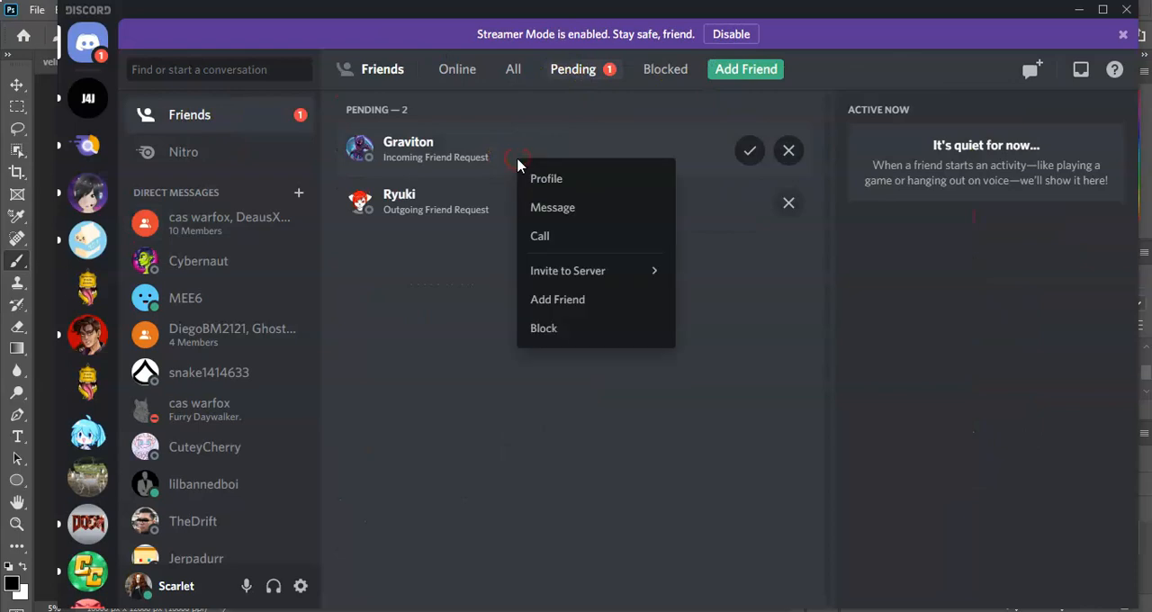
View Graviton's requester profile and reveal the Block option beside Accept/Ignore
left_click(547, 178)
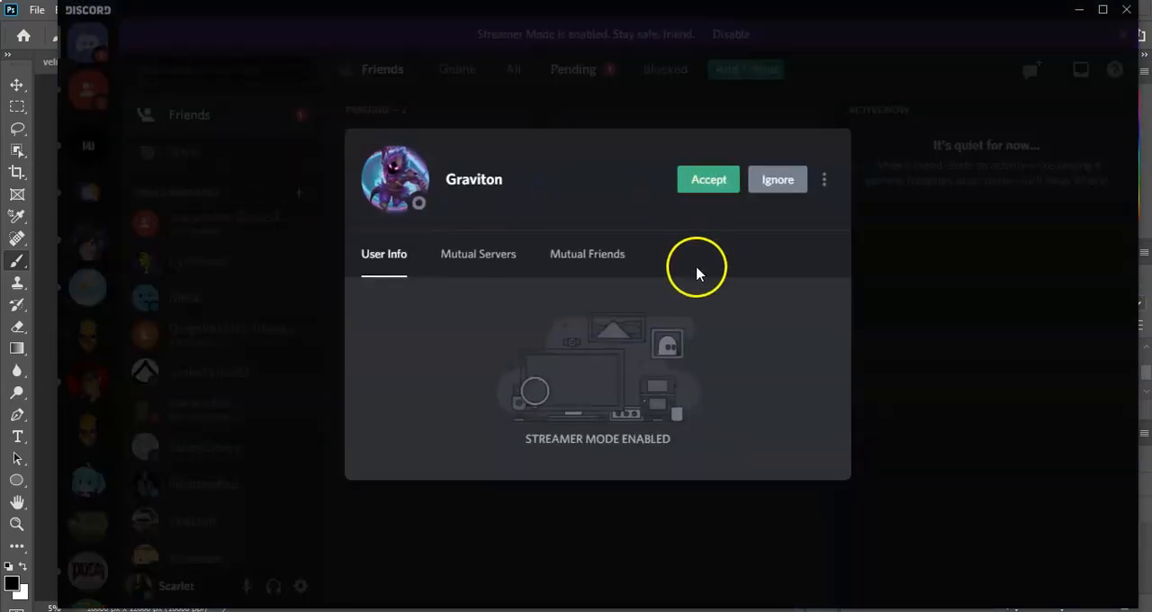
mouse_move(403, 205)
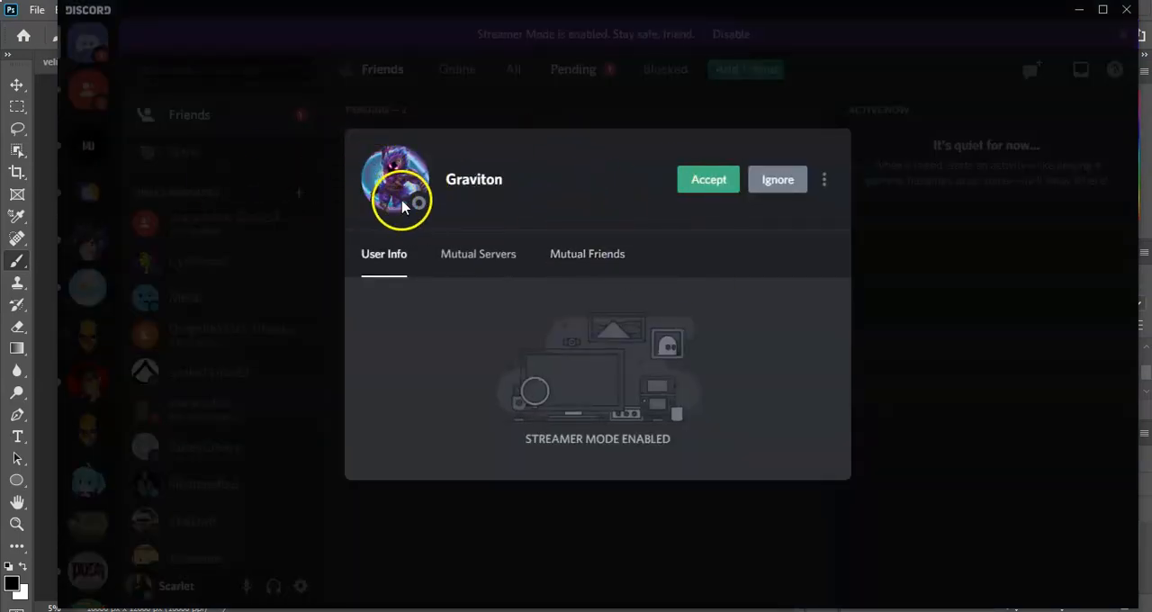
mouse_move(619, 171)
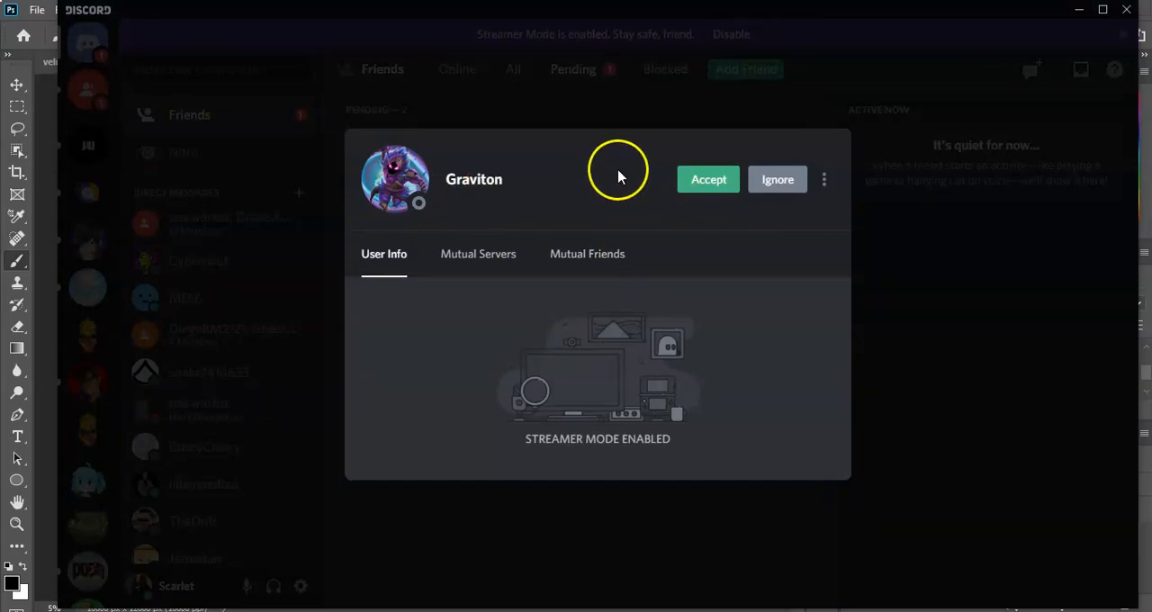
left_click(824, 180)
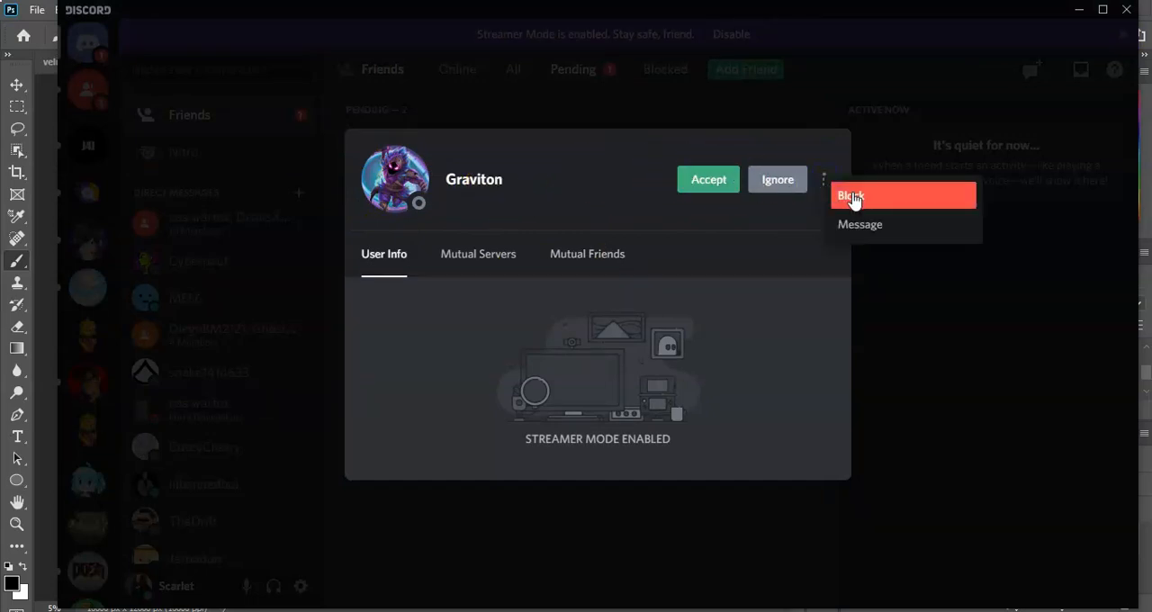